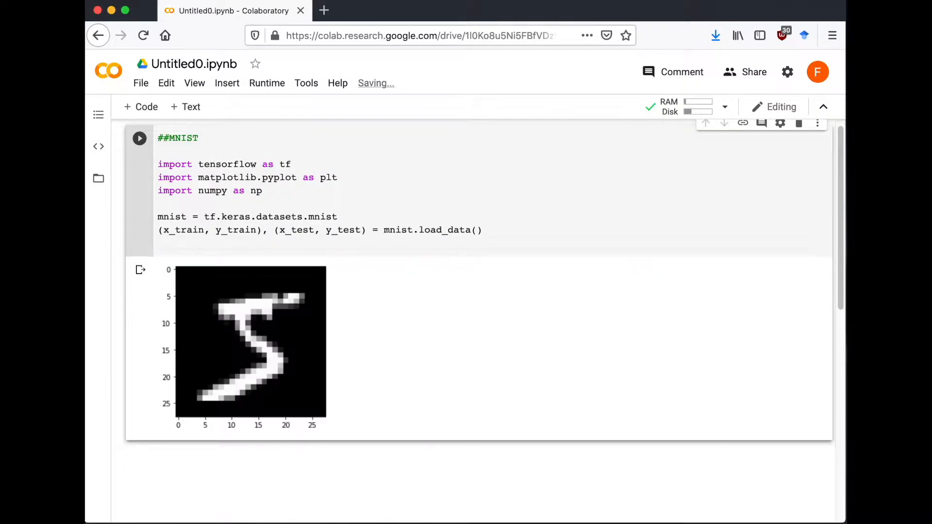
# Step: In the Files sidebar, select mnist_model.tflite and open its options menu
pyautogui.click(98, 178)
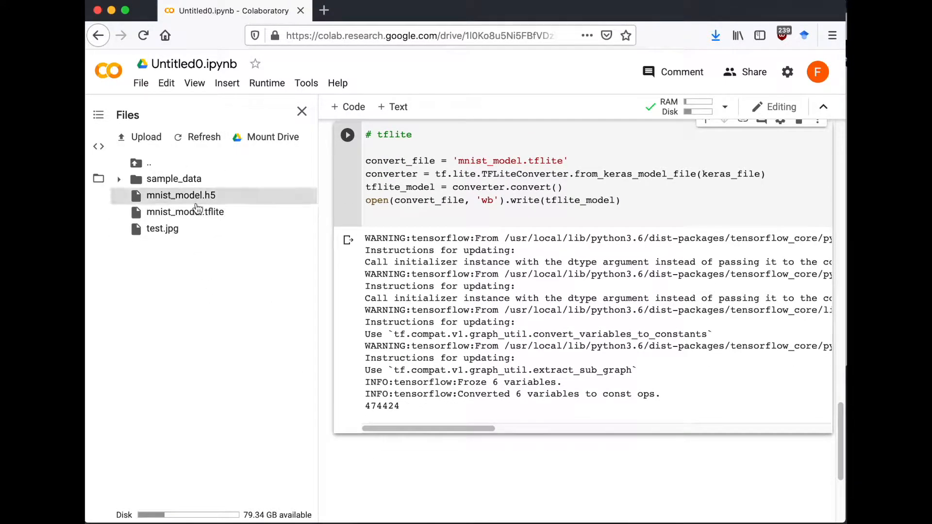
pyautogui.click(185, 212)
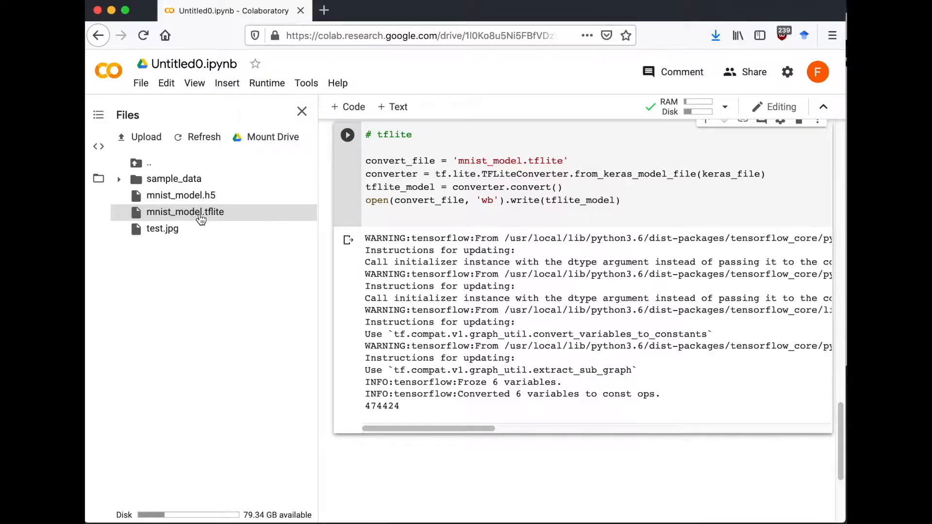
pyautogui.rightClick(184, 212)
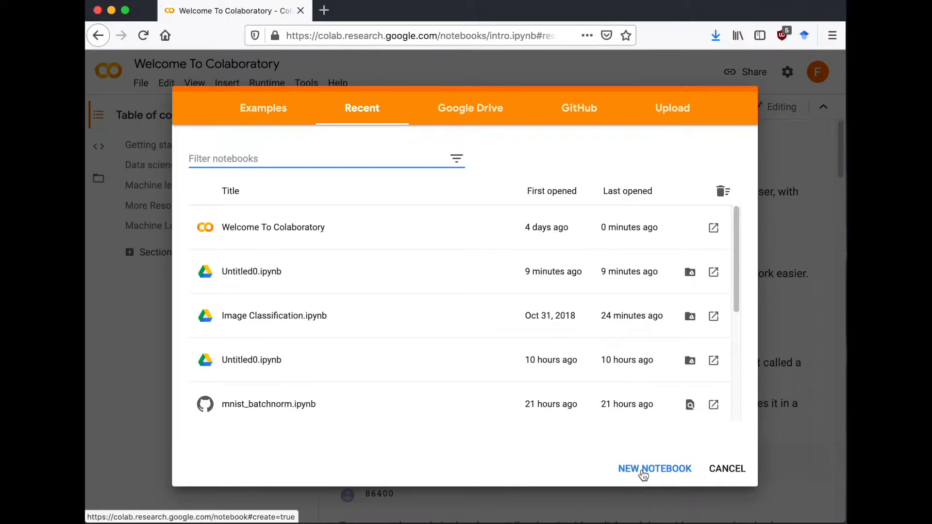
# Step: Create a new notebook with a ##MNIST comment, TensorFlow import and tf.keras.datasets.mnist
pyautogui.click(654, 468)
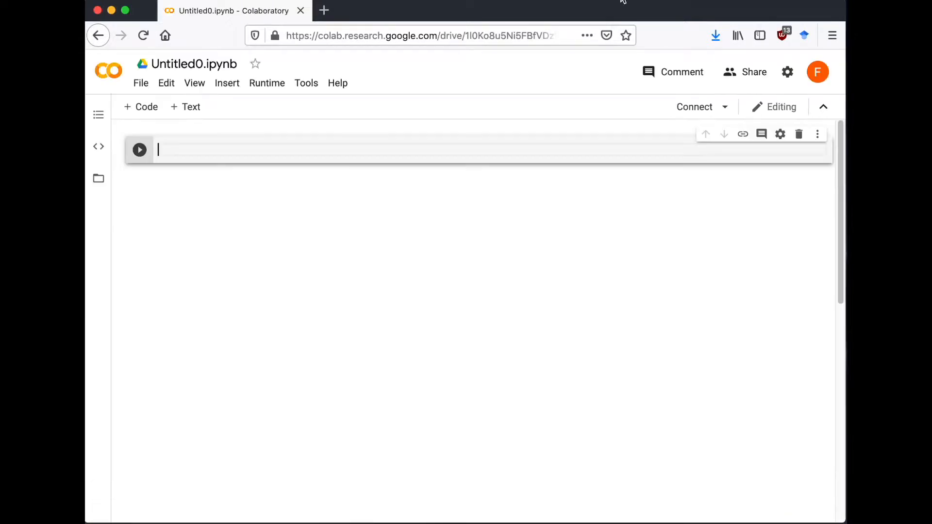
pyautogui.write('##MNIST')
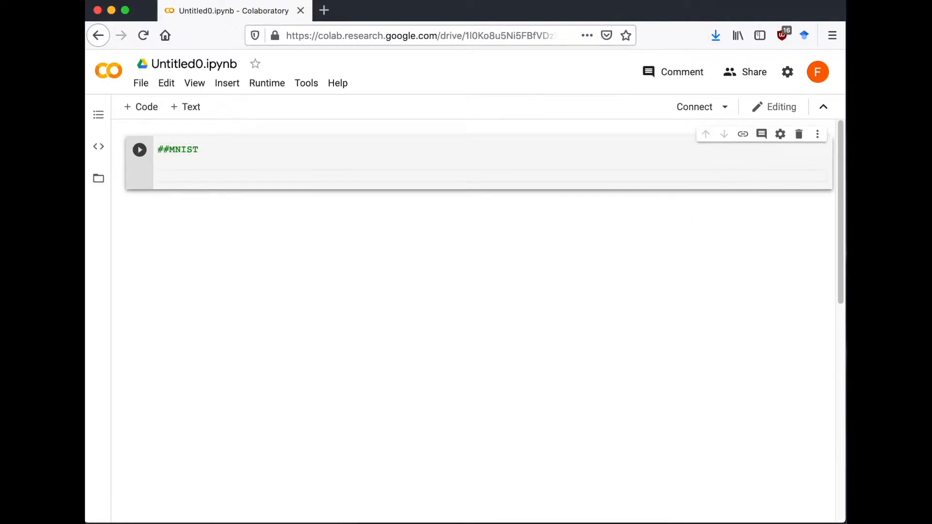
pyautogui.write('import tensorflow as tf')
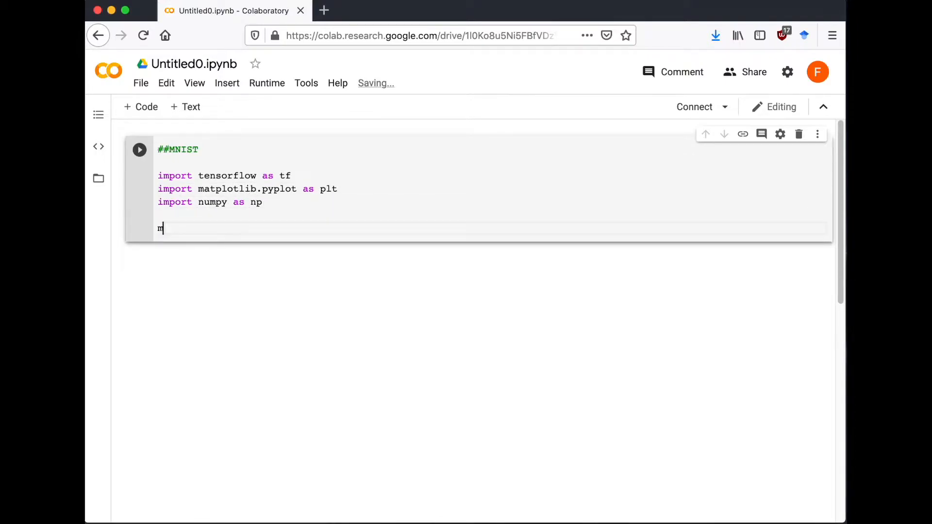
pyautogui.write('mnist = tf.')
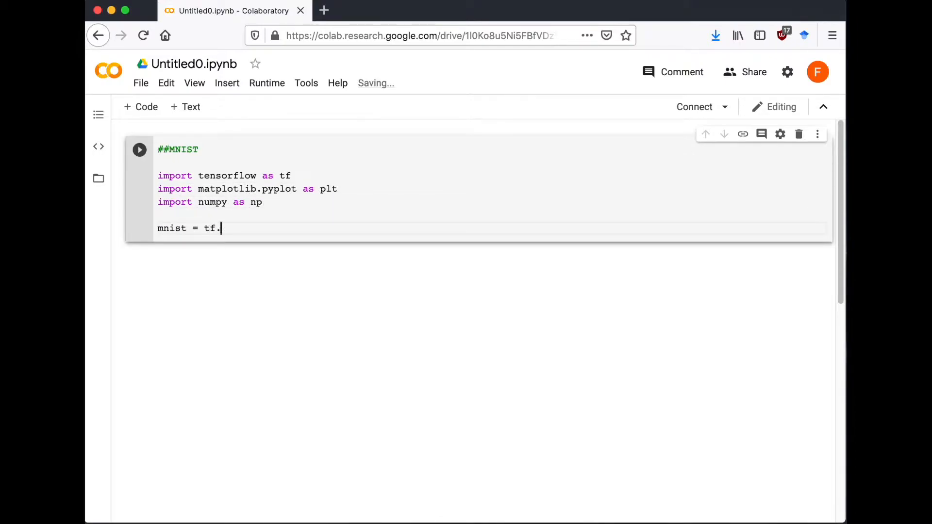
pyautogui.write('keras.data')
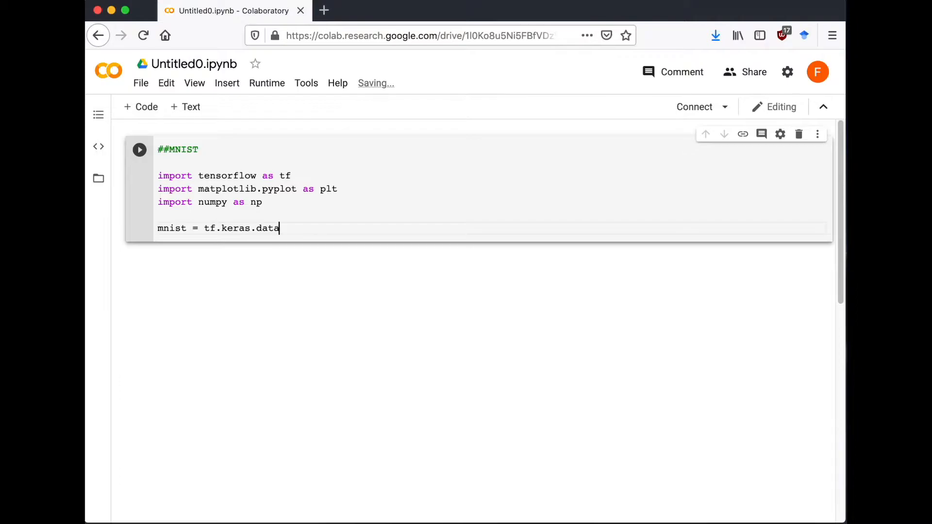
pyautogui.write('sets.mnist')
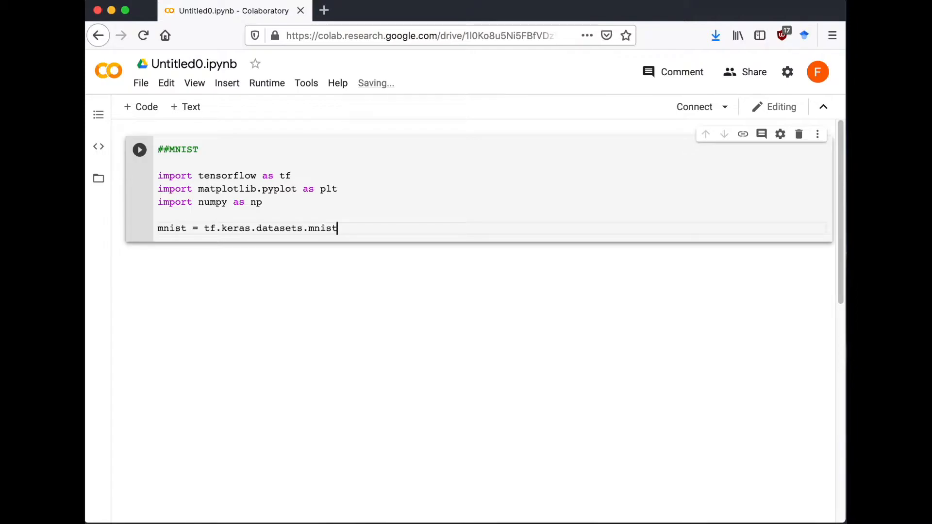
# Step: Load the MNIST training and test data and begin printing x_train
pyautogui.write('(xt)')
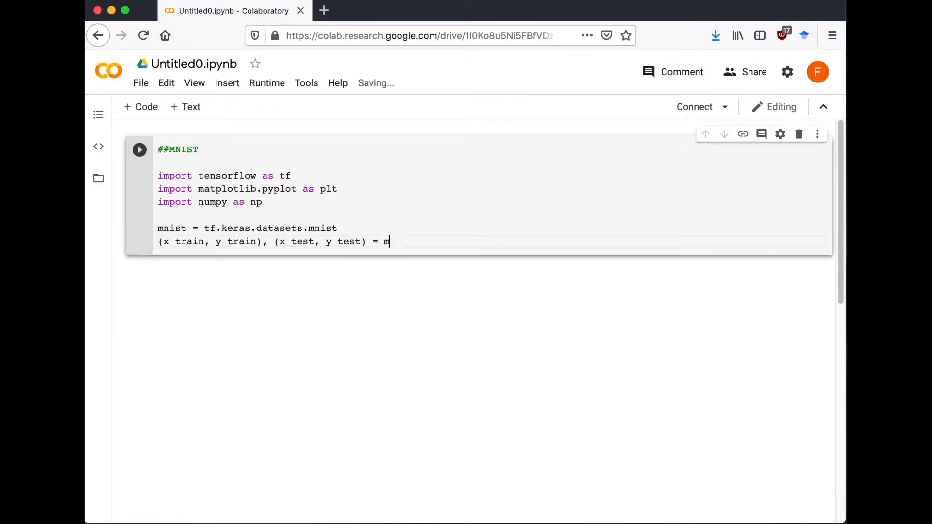
pyautogui.write('nist.load_data()')
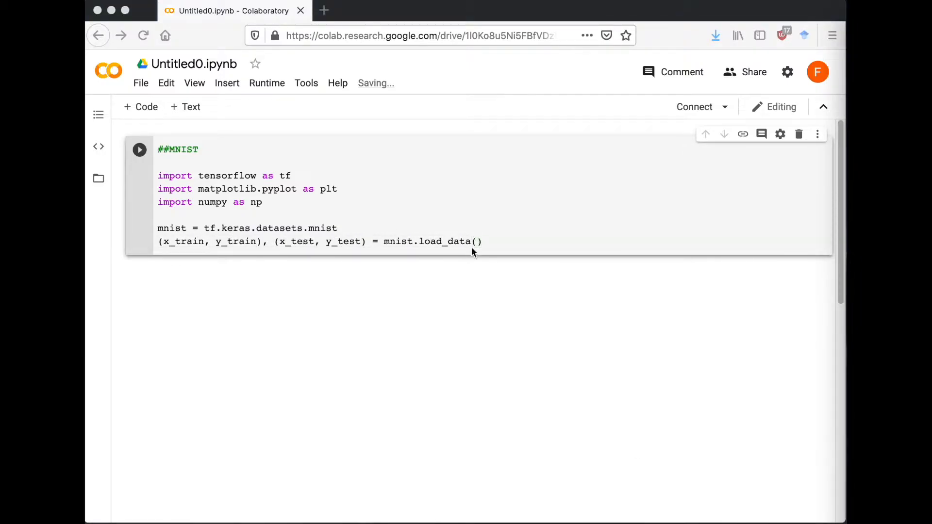
pyautogui.write('print(x)')
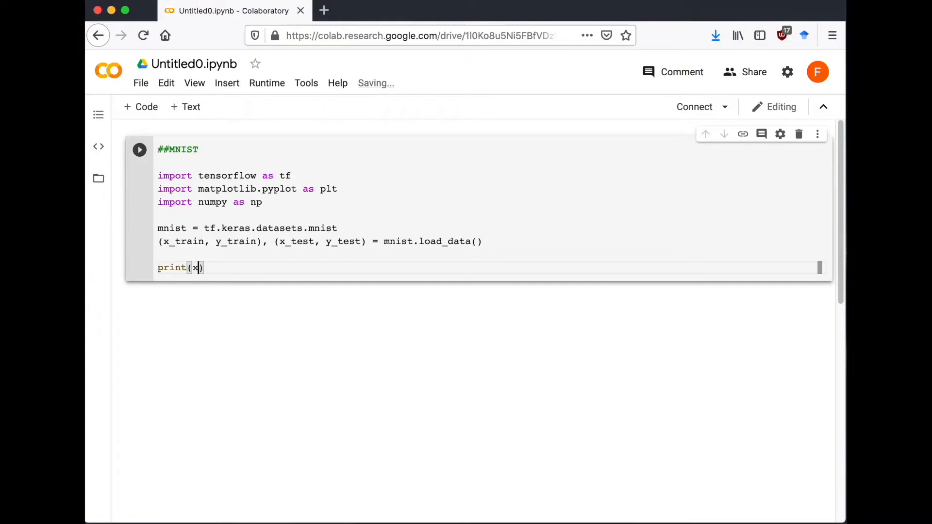
pyautogui.write('_train[')
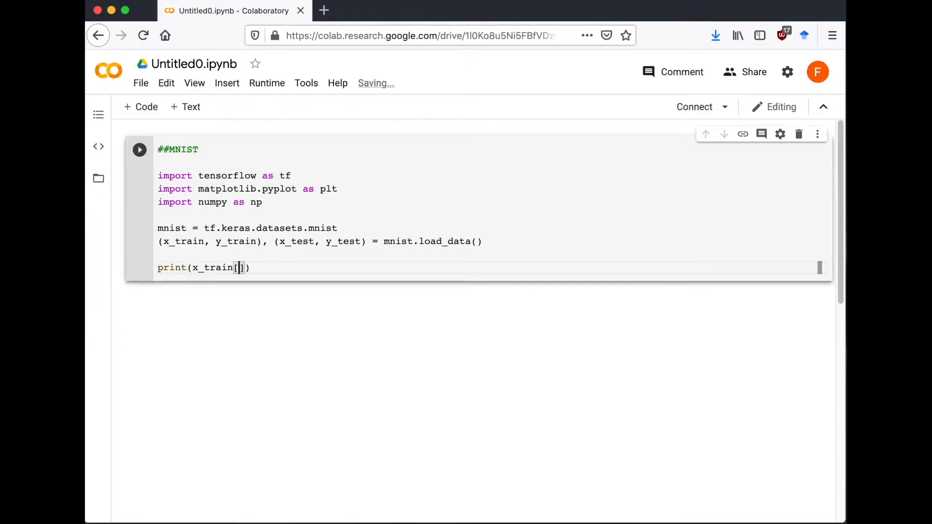
# Step: Print x_train[0]'s pixel array, then begin replacing the print with plt.imshow
pyautogui.click(139, 149)
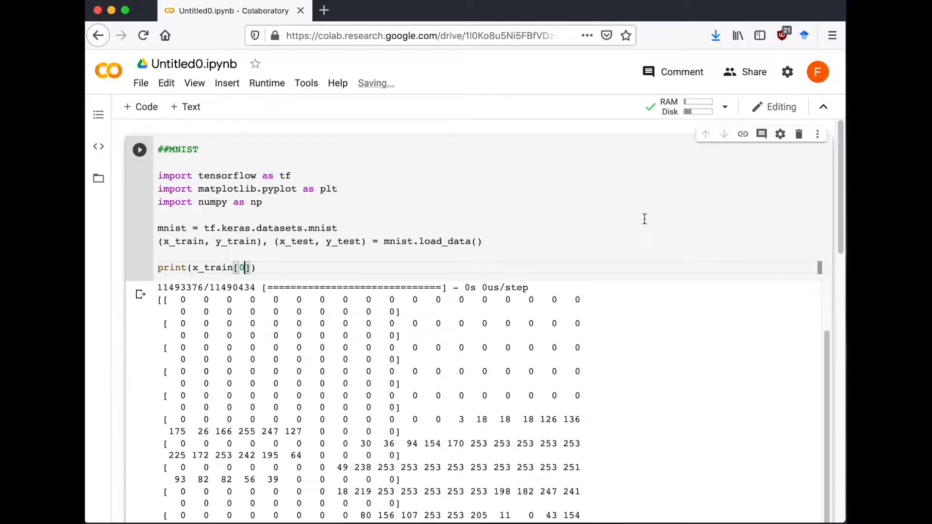
pyautogui.scroll(-3)
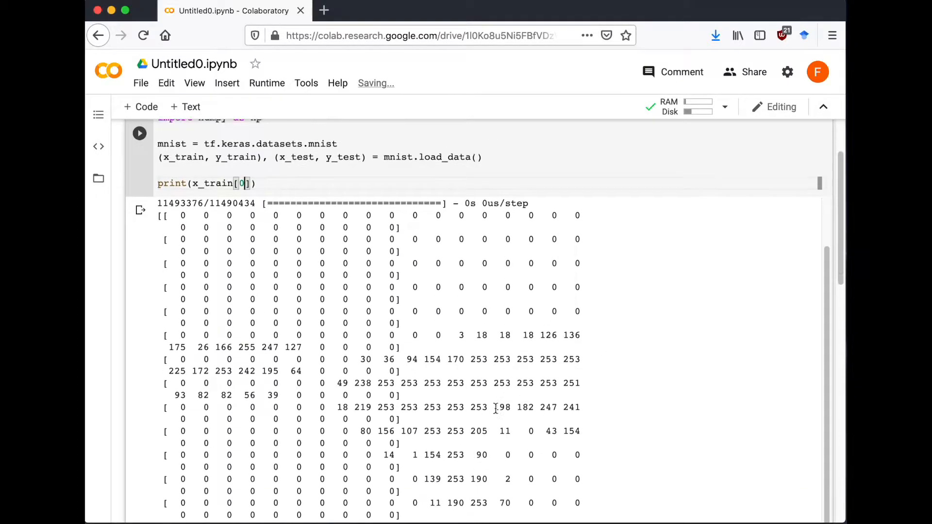
pyautogui.scroll(-3)
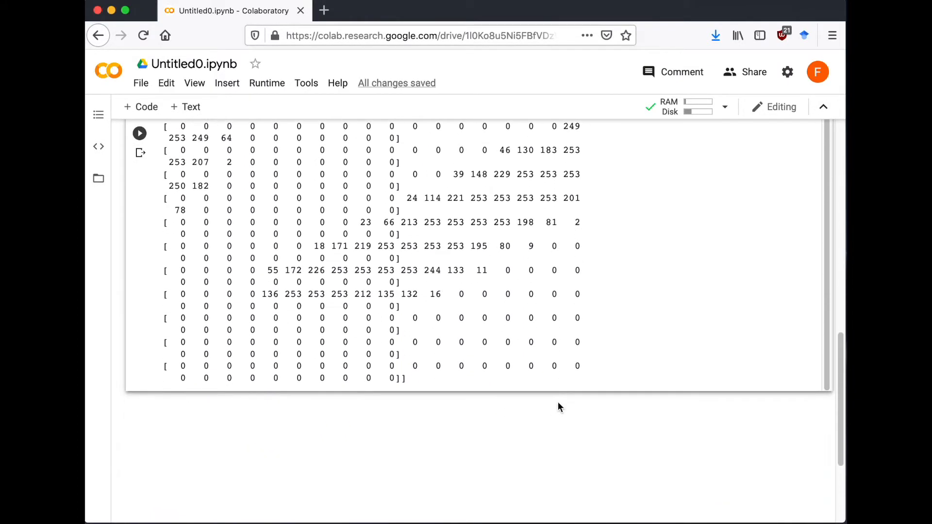
pyautogui.scroll(3)
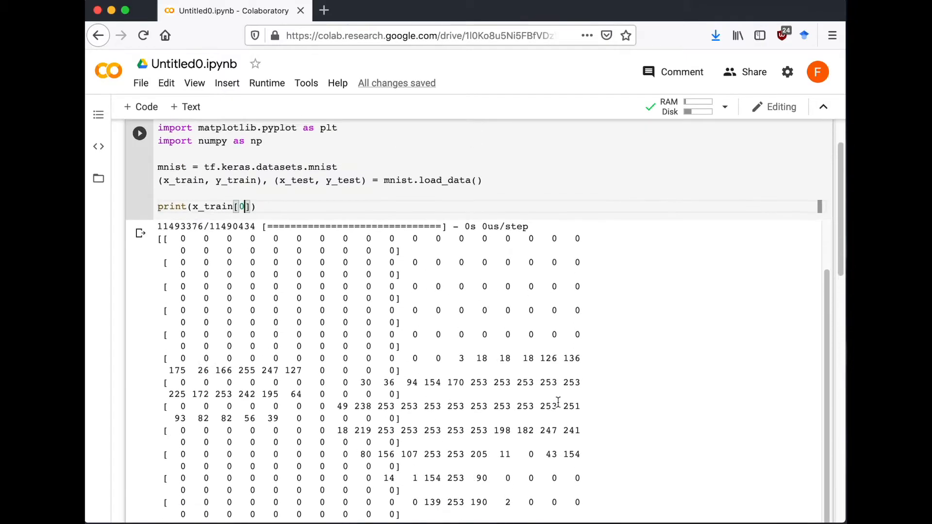
pyautogui.scroll(3)
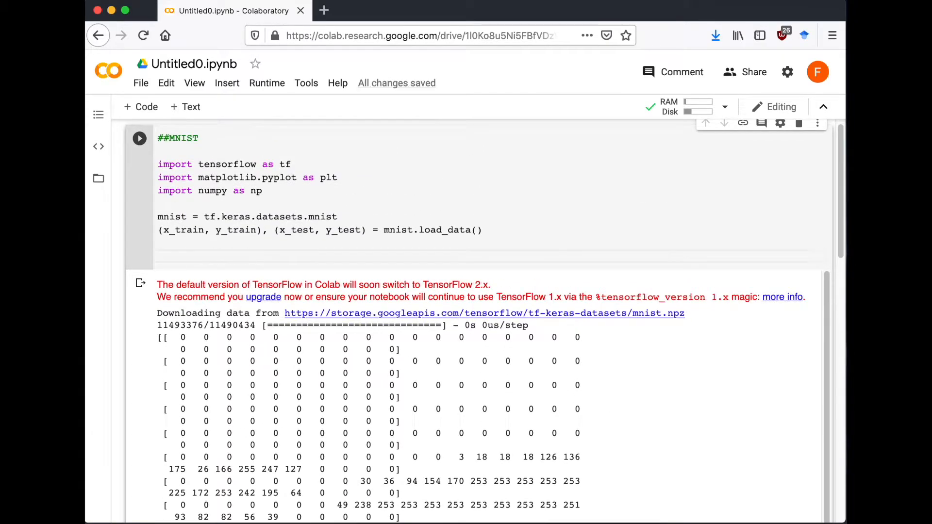
pyautogui.write('plt.imshow(x_train[0], cmap="gray')
pyautogui.write('plt.show()')
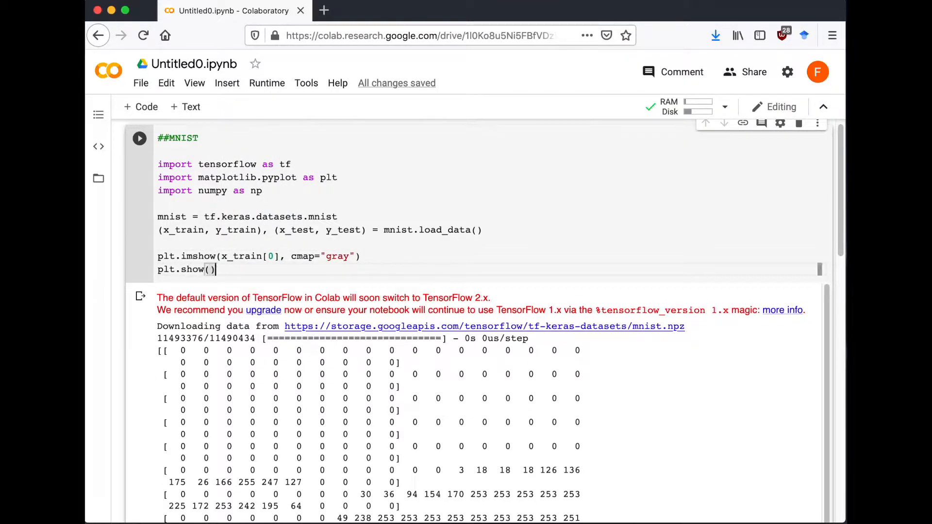
# Step: Plot the digit, then scale x_train and x_test by 255 and print x_train[0]
pyautogui.click(140, 138)
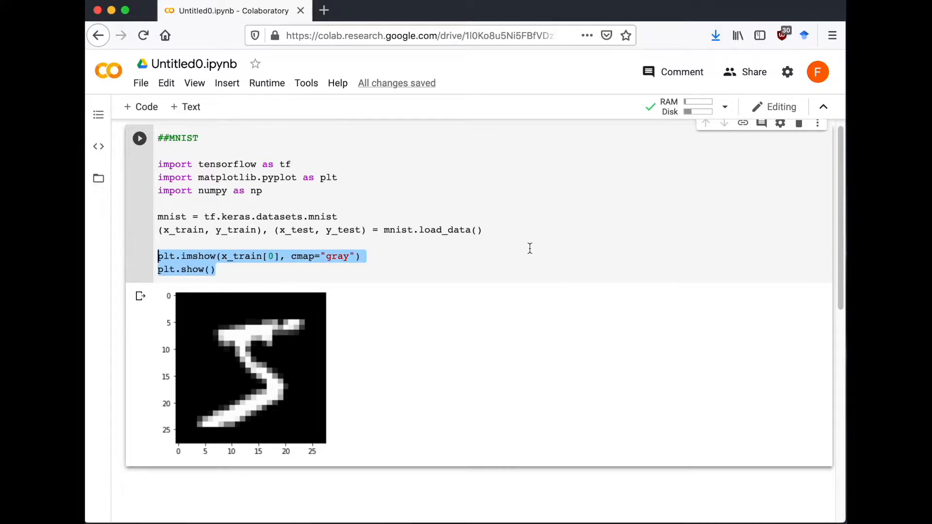
pyautogui.write('x_train, x')
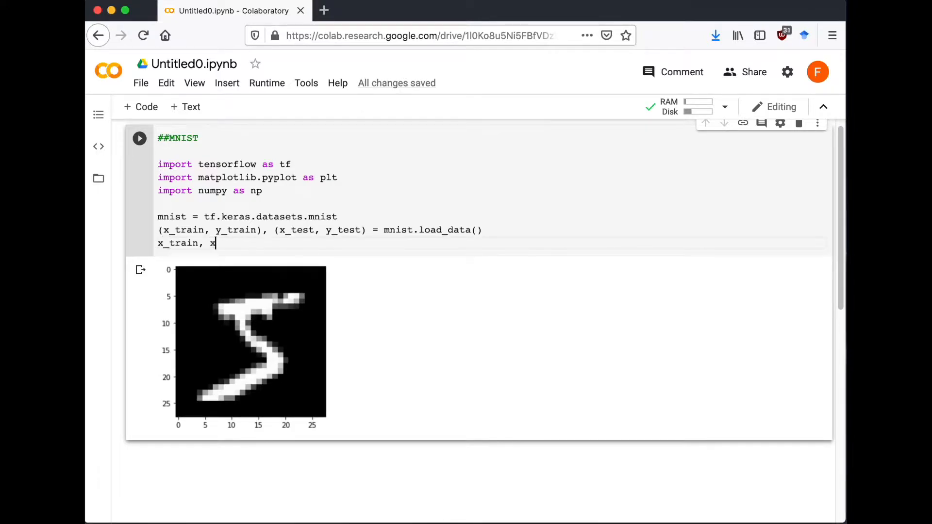
pyautogui.write('_test = x_train/2')
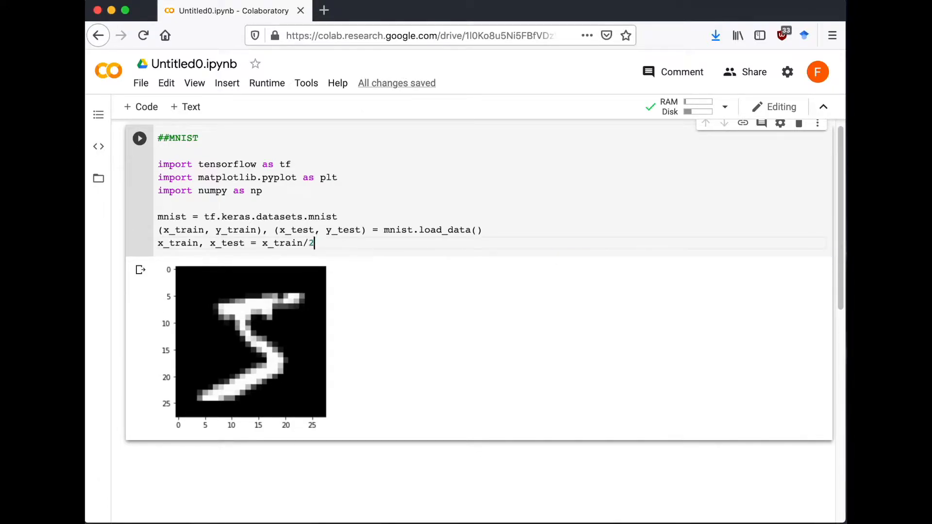
pyautogui.write('55, x_test/255')
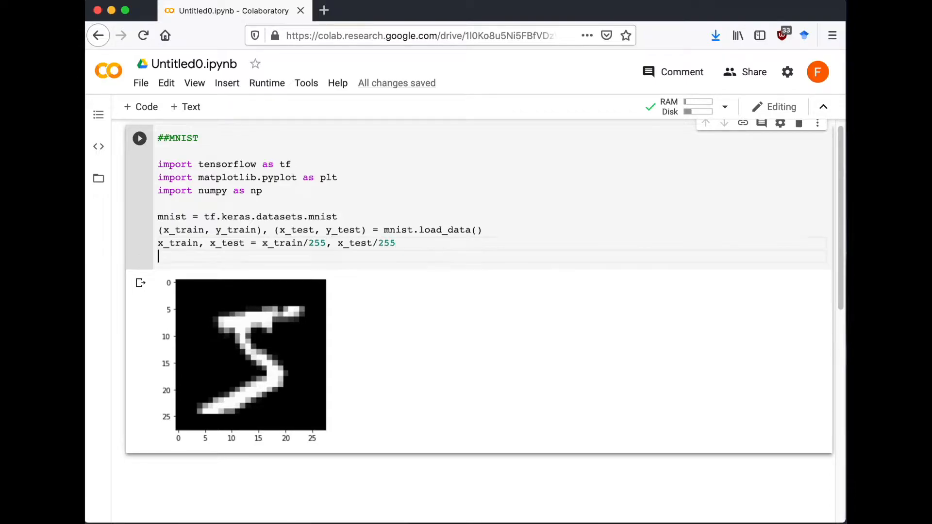
pyautogui.write('print(x_train[0])')
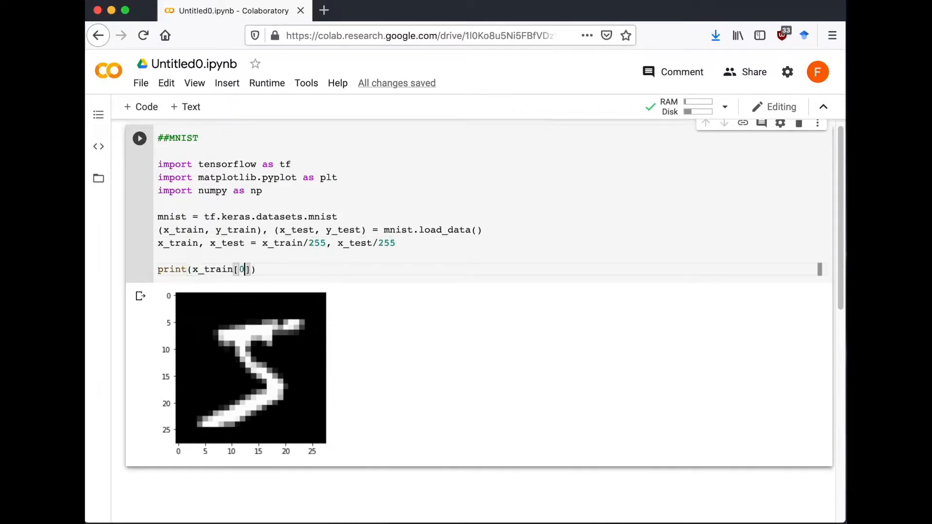
pyautogui.click(139, 137)
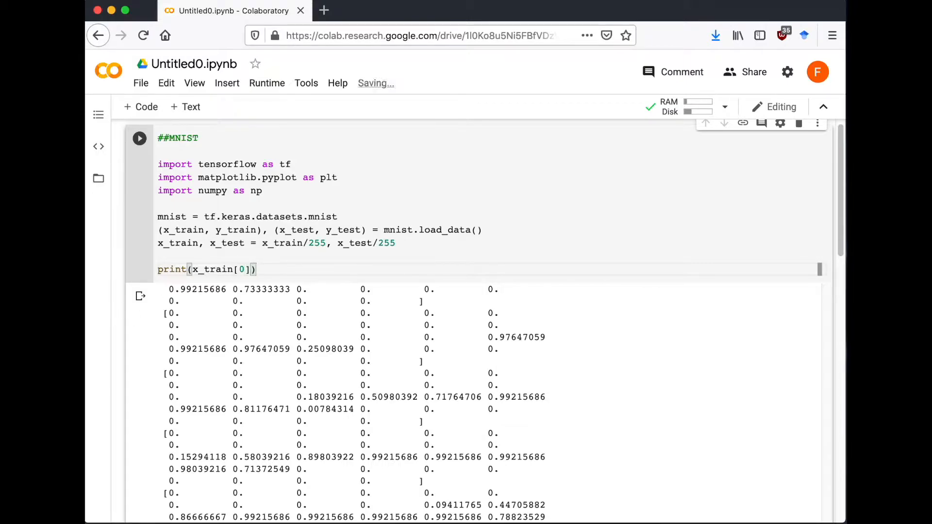
pyautogui.tripleClick(206, 269)
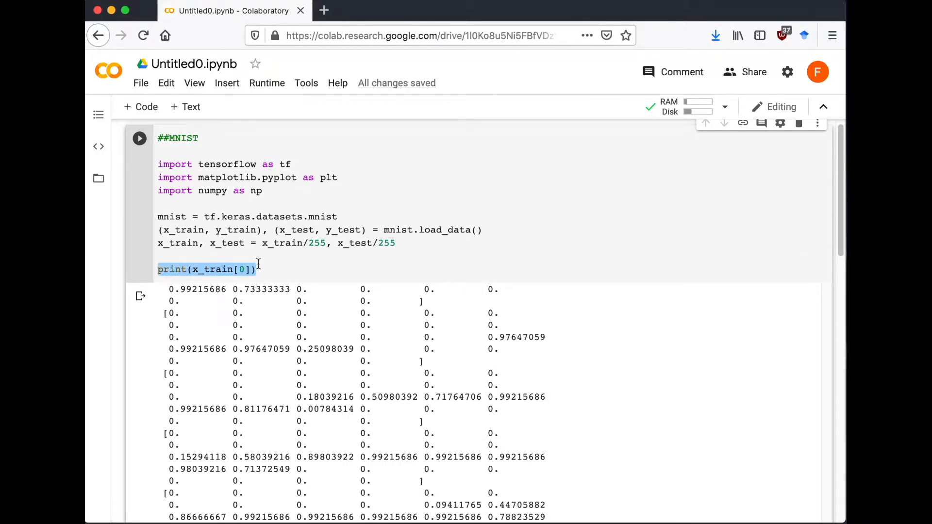
# Step: Define a Sequential model with a Flatten layer of input shape (28, 28) and Dense layers
pyautogui.write('m')
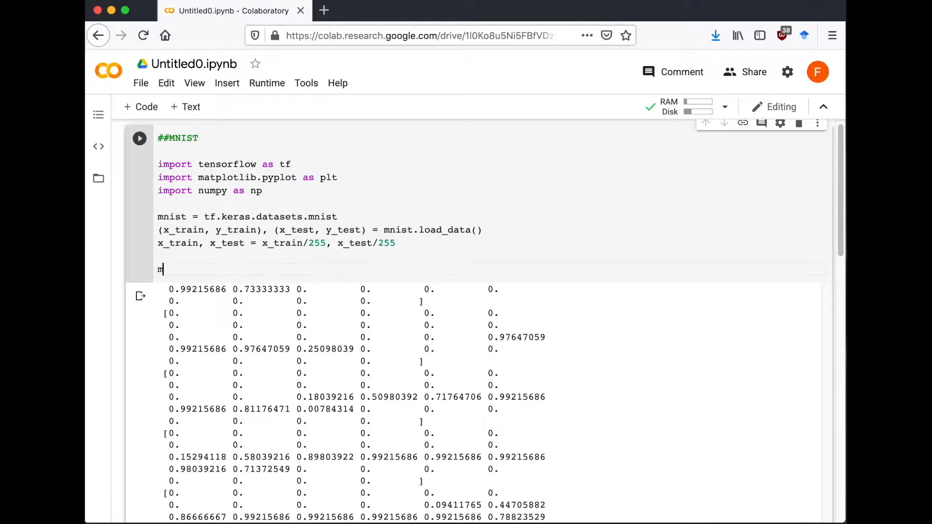
pyautogui.write('odel = tf.keras.Sequential([')
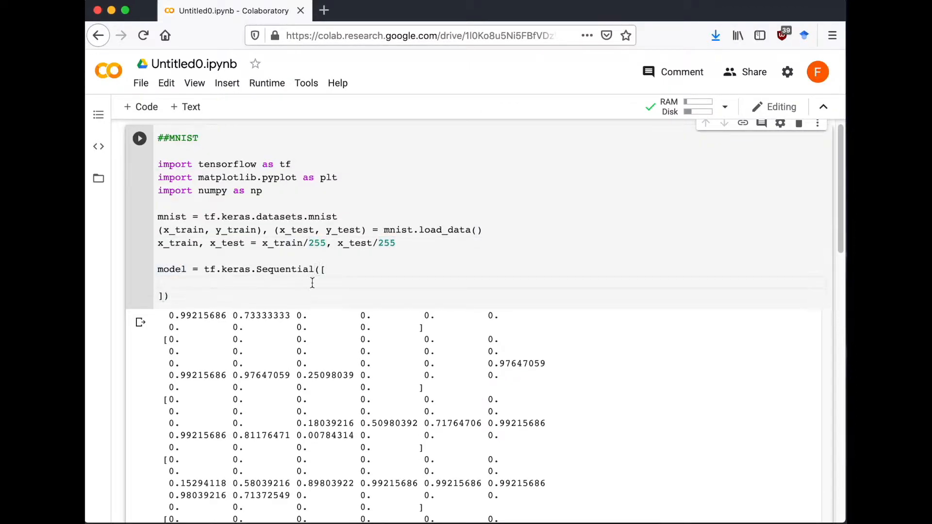
pyautogui.write('tf.keras.layers.Flatten')
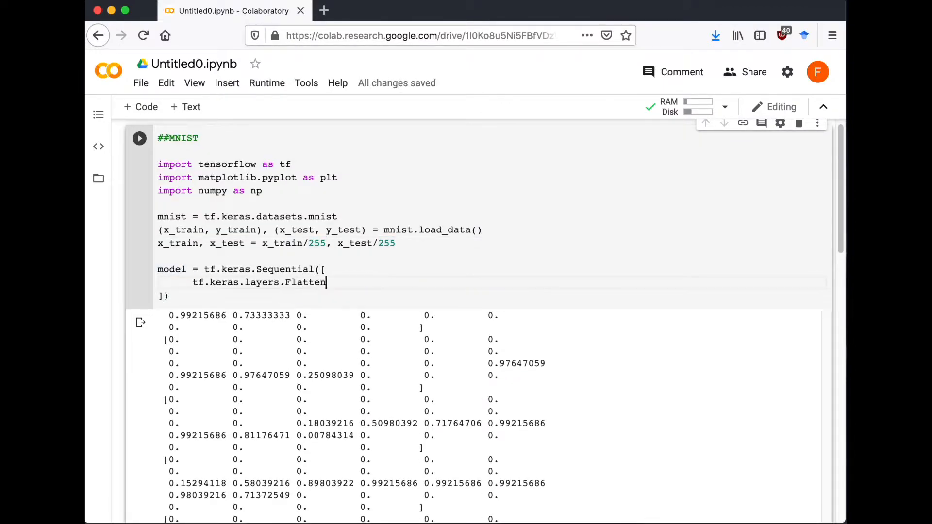
pyautogui.write('tf.keras.layers.Dense(),')
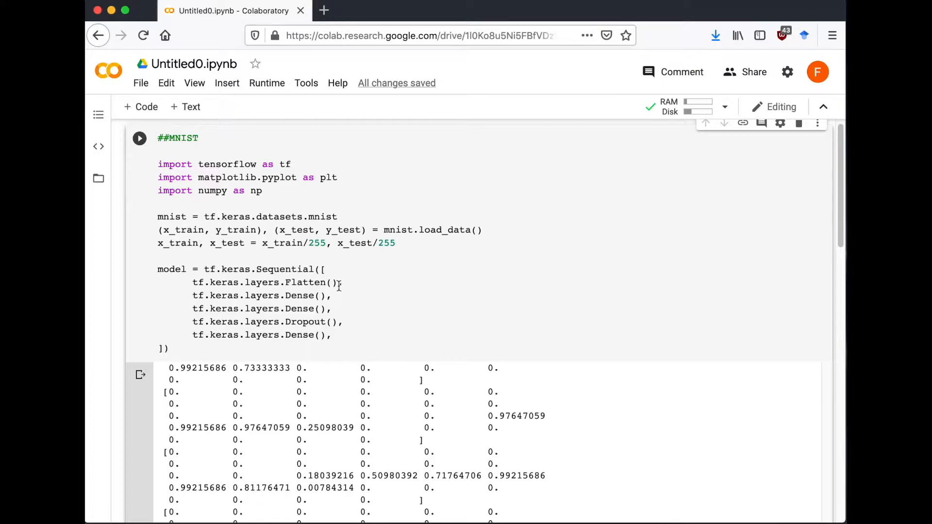
pyautogui.write('input_shape=(28')
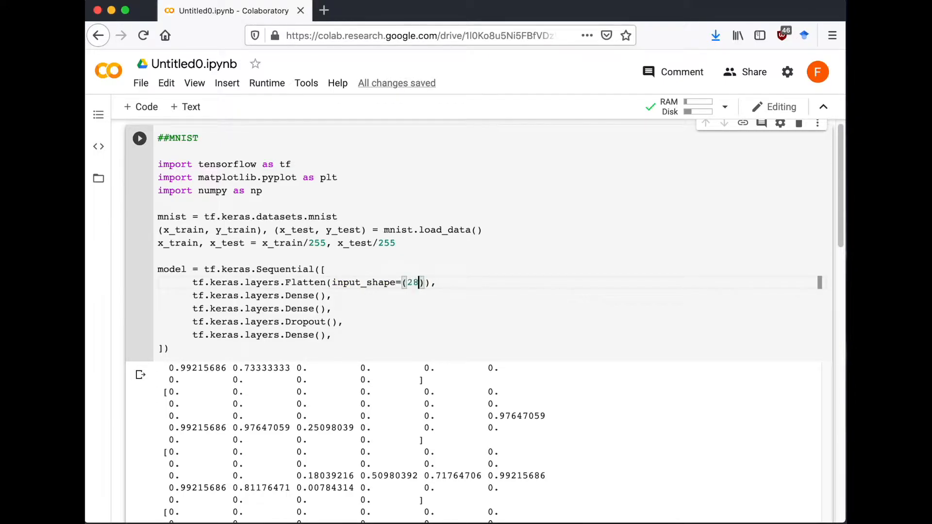
pyautogui.write(',28')
pyautogui.click(490, 322)
pyautogui.write('0.2')
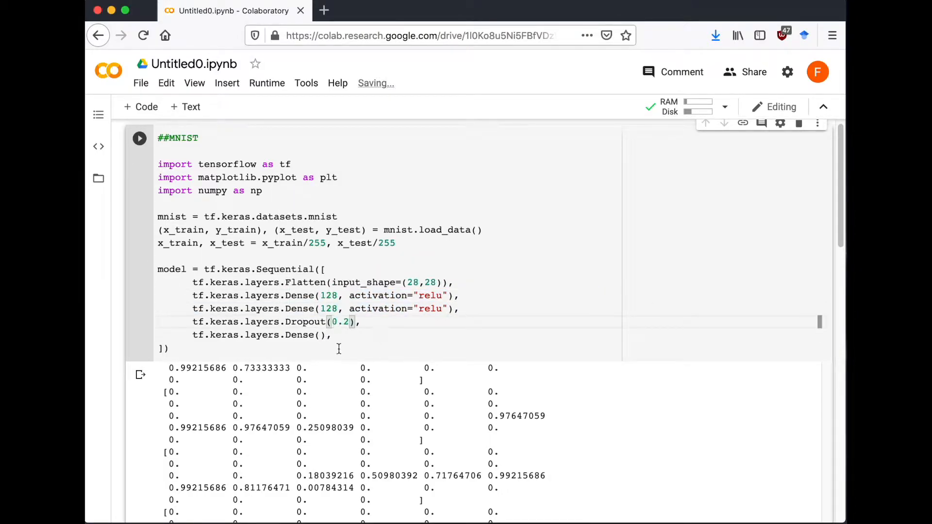
pyautogui.write('1')
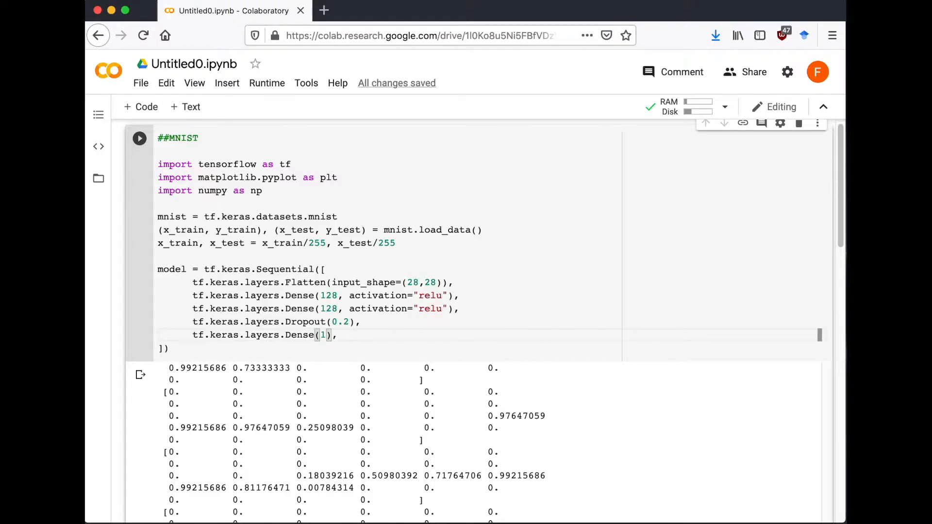
pyautogui.write('0')
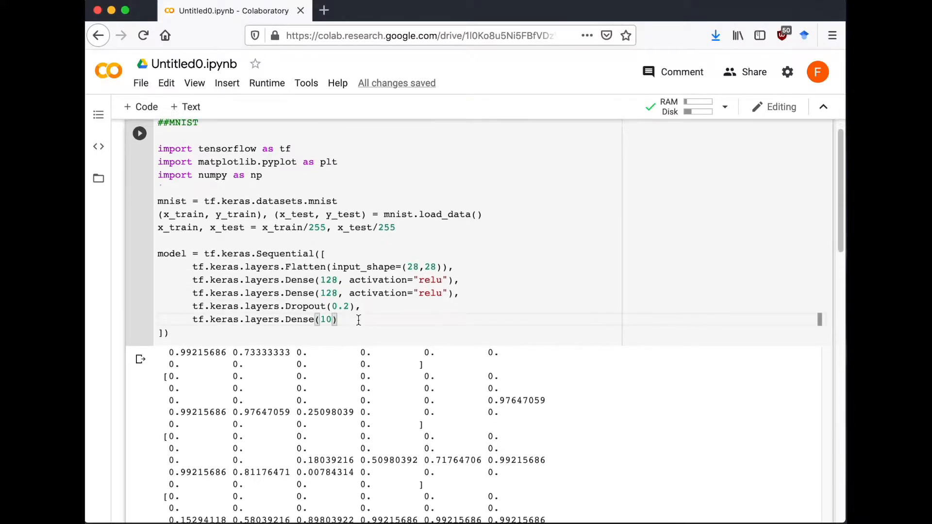
pyautogui.scroll(-3)
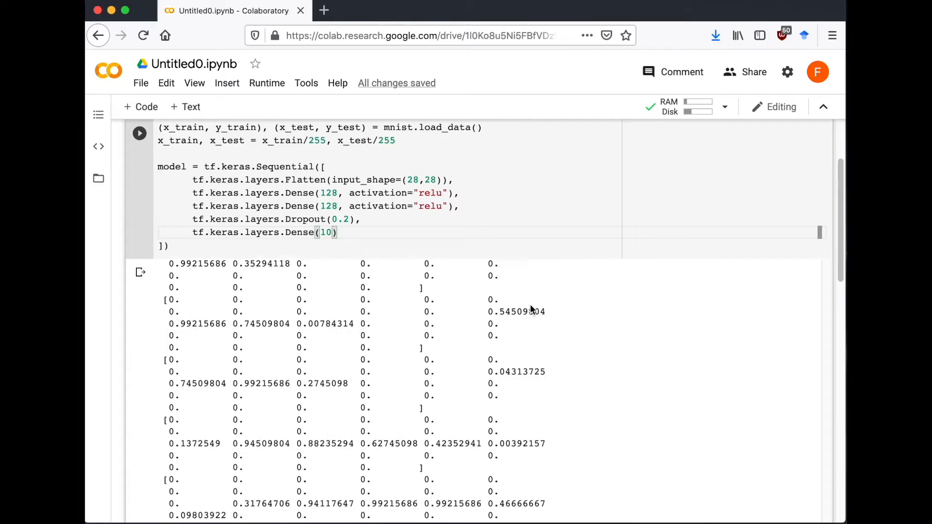
pyautogui.scroll(3)
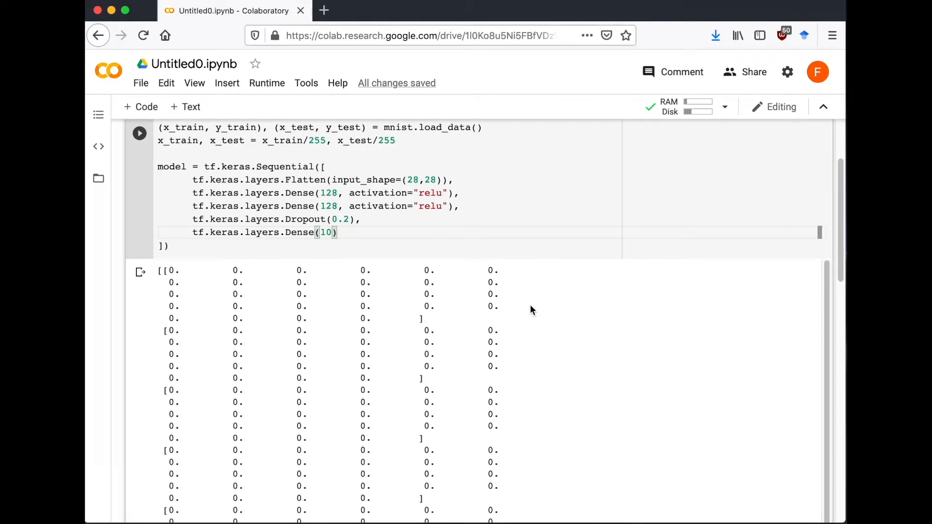
pyautogui.scroll(3)
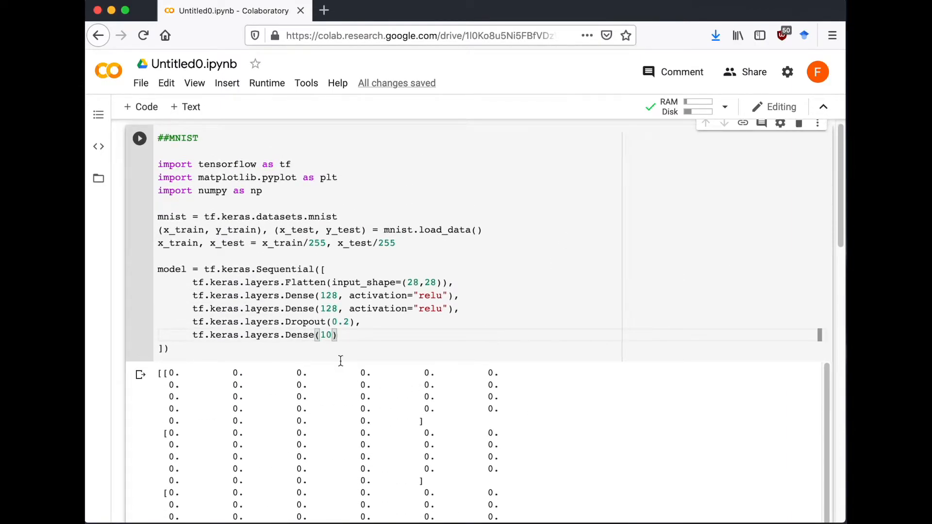
# Step: Compile the model with an optimizer, a tf.keras.losses loss function and accuracy metric
pyautogui.write('model.compile')
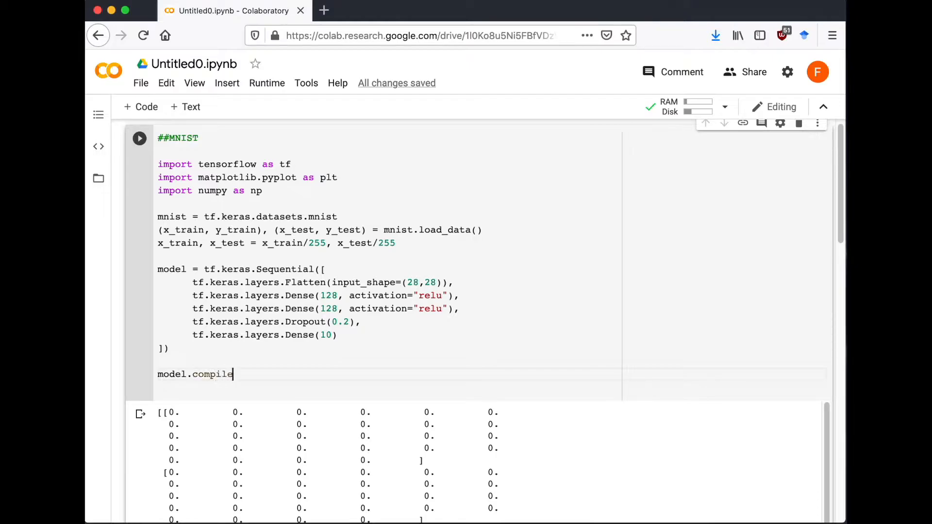
pyautogui.write('(optimizer)')
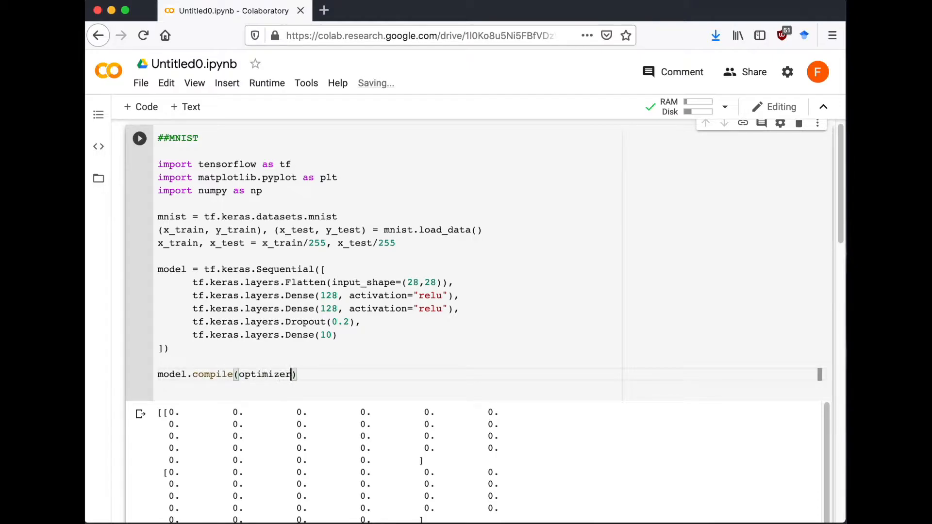
pyautogui.write(', loss, m')
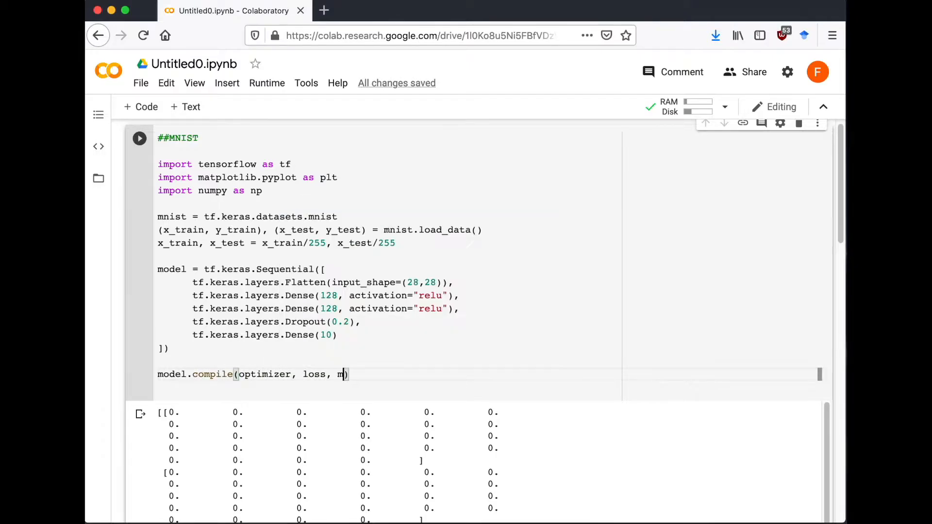
pyautogui.write('etrics')
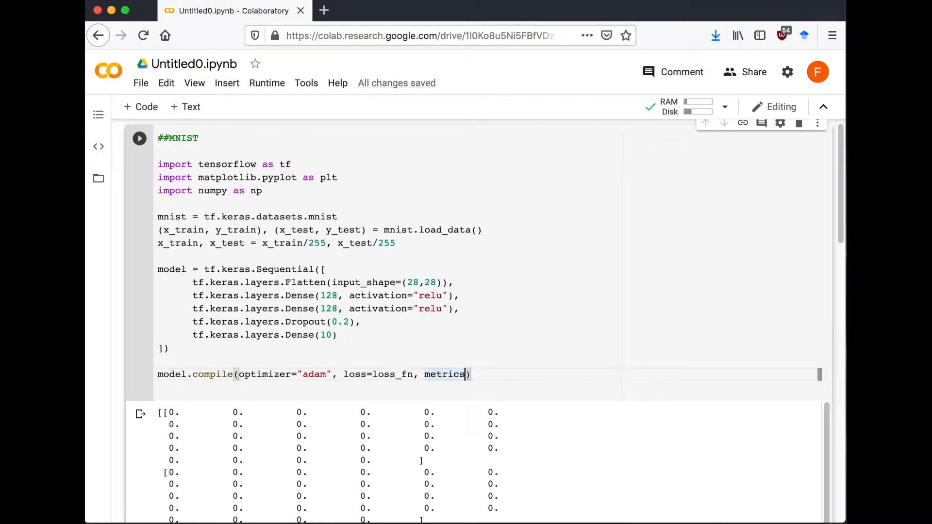
pyautogui.write('=["accuracy')
pyautogui.write('loss_fn')
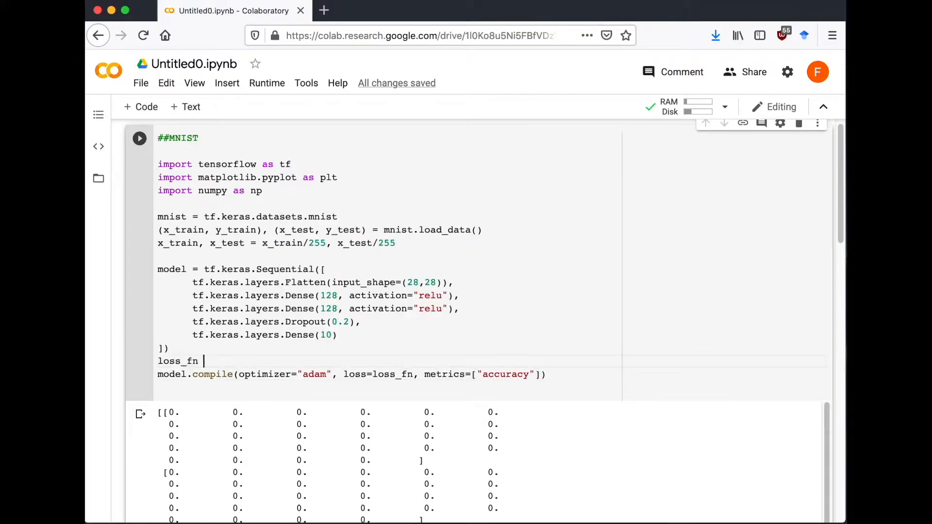
pyautogui.write('= tf.keras.losses.SparseCategoricalCrossentropy(T')
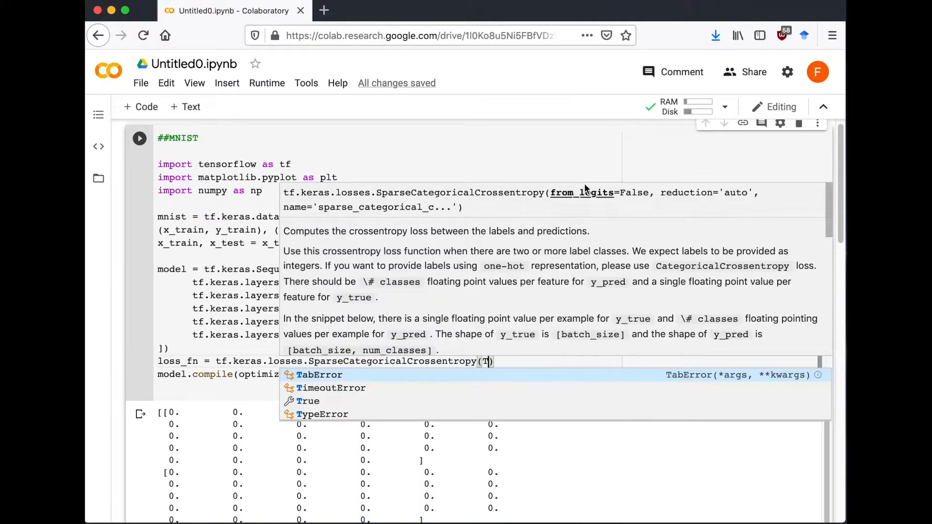
pyautogui.write('rue)')
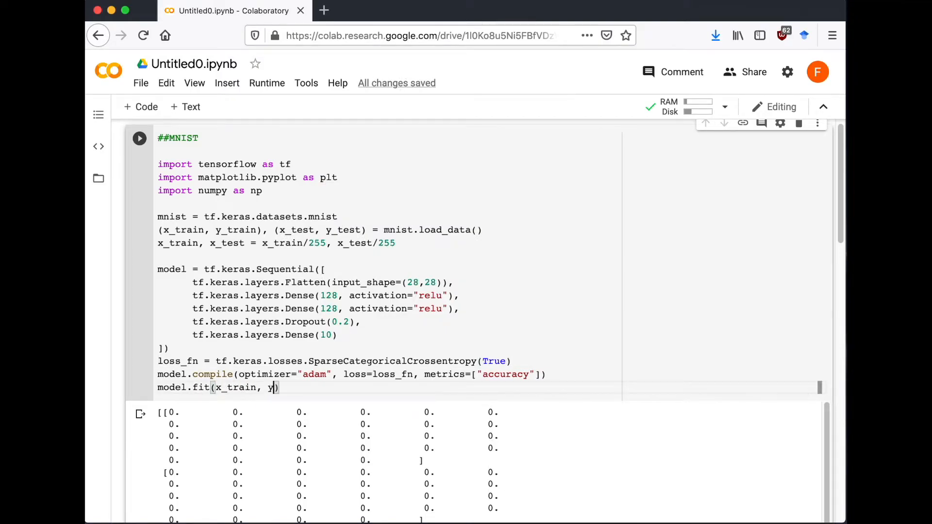
# Step: Fit the model on x_train for 3 epochs, reaching about 97% accuracy
pyautogui.write('_train, epochs')
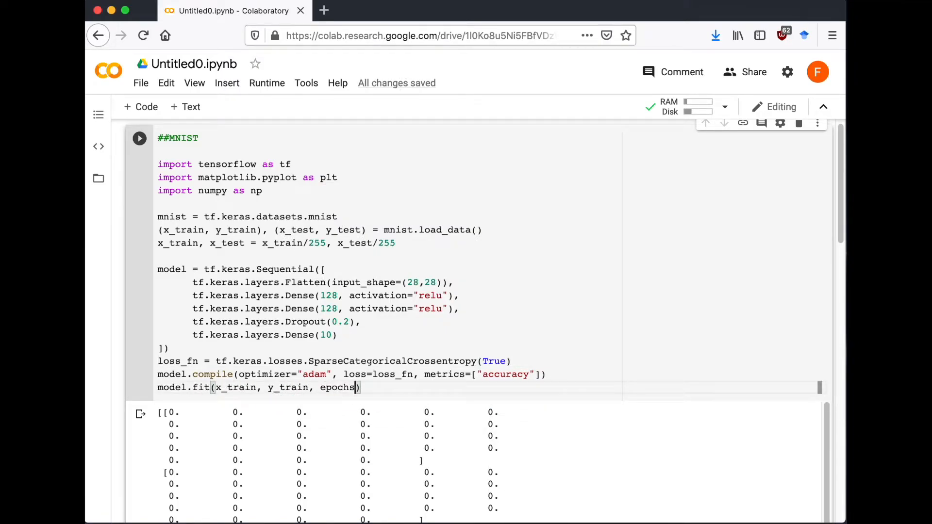
pyautogui.write('=3')
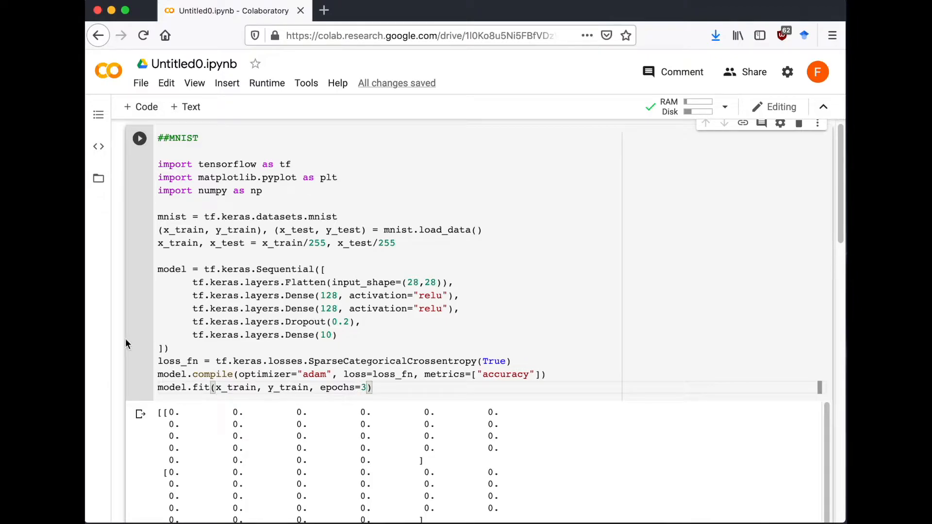
pyautogui.click(139, 138)
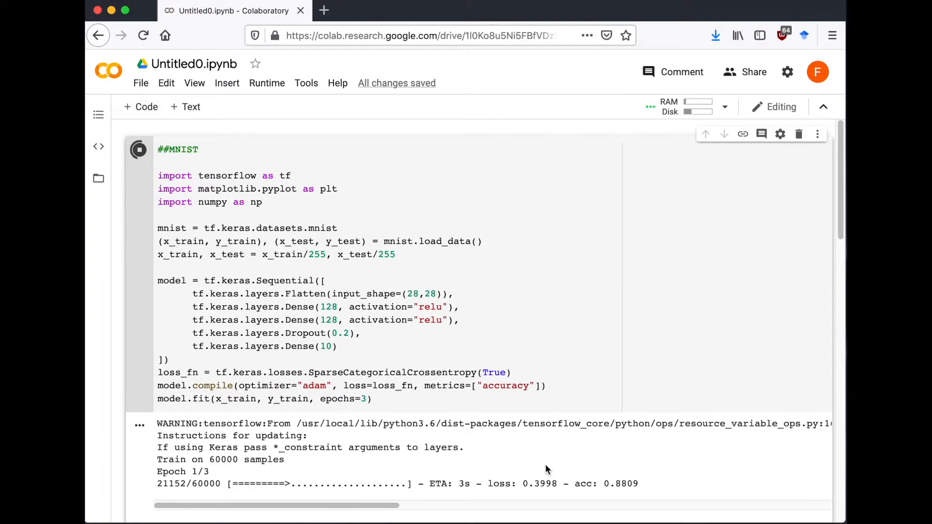
pyautogui.scroll(-3)
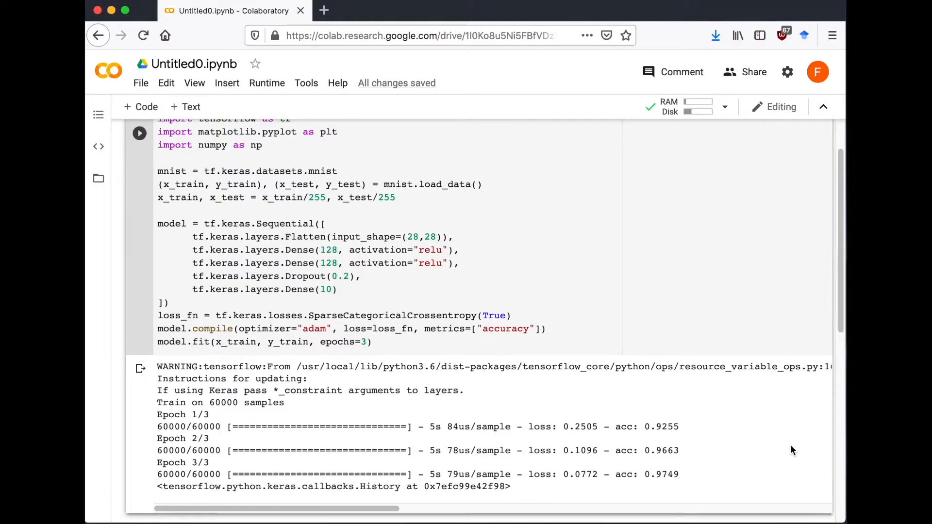
pyautogui.scroll(-3)
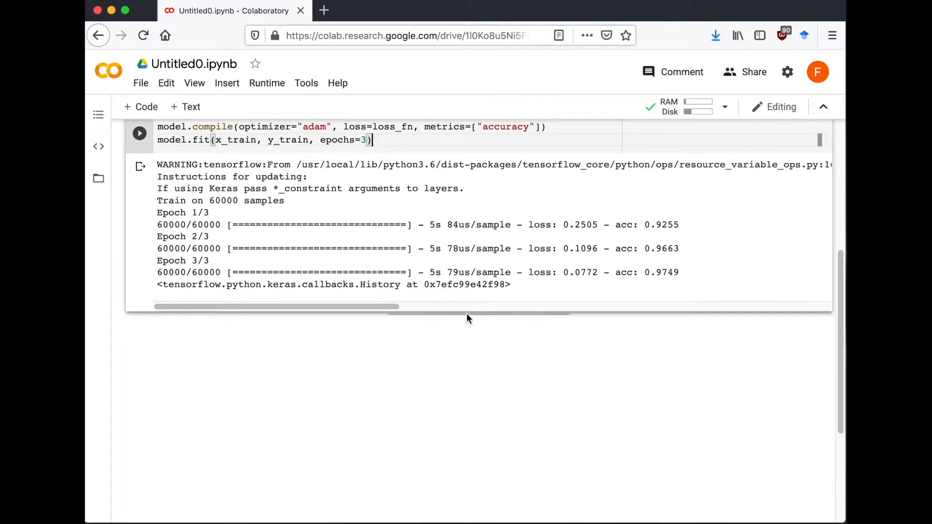
# Step: Evaluate on x_test, y_test and print val_loss and val_acc, showing 0.9754 accuracy
pyautogui.write('val_')
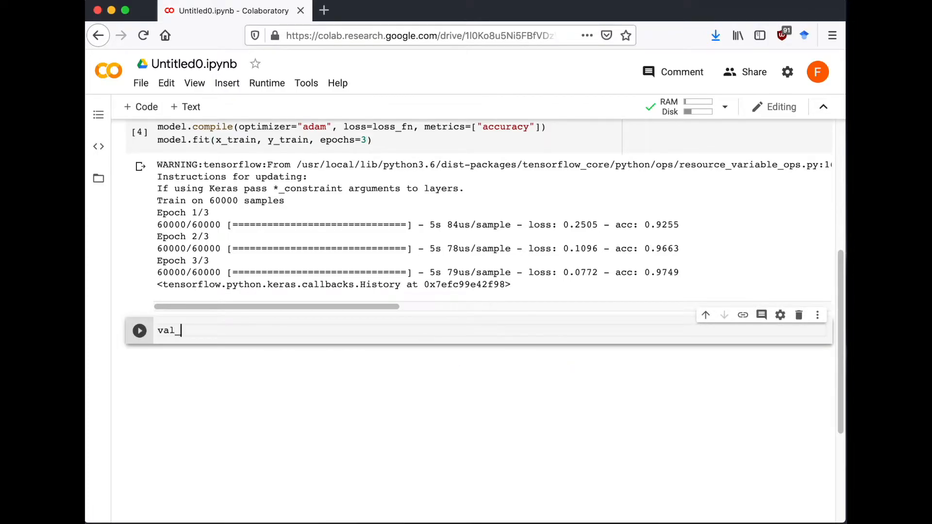
pyautogui.write('loss, val_acc =')
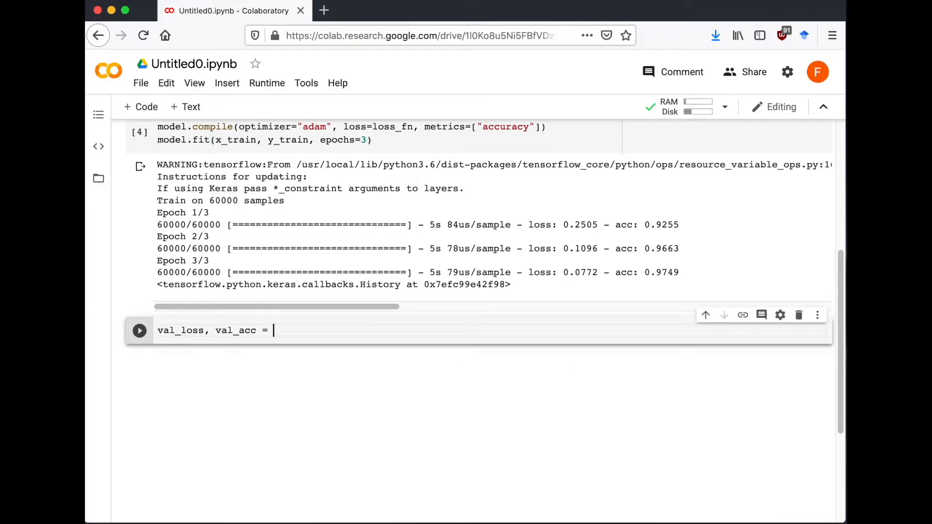
pyautogui.write('model.evalu')
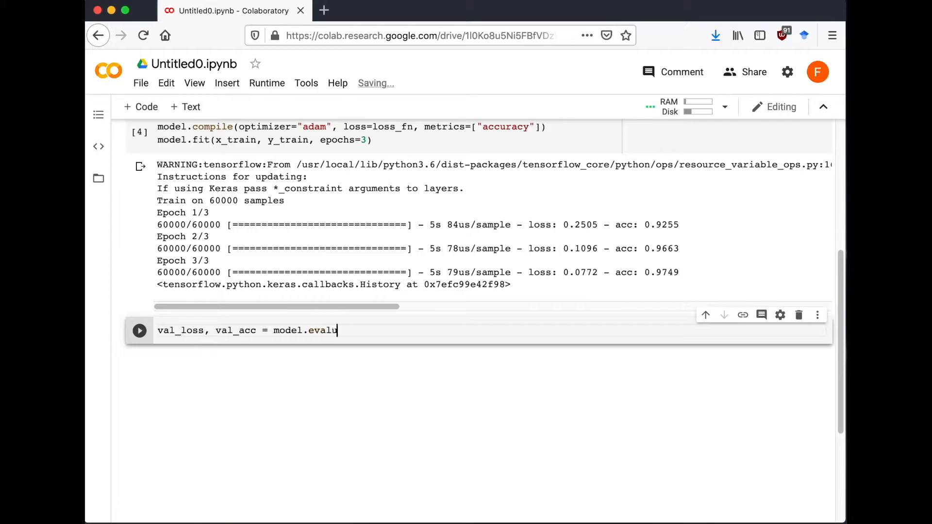
pyautogui.write('ate(x_test')
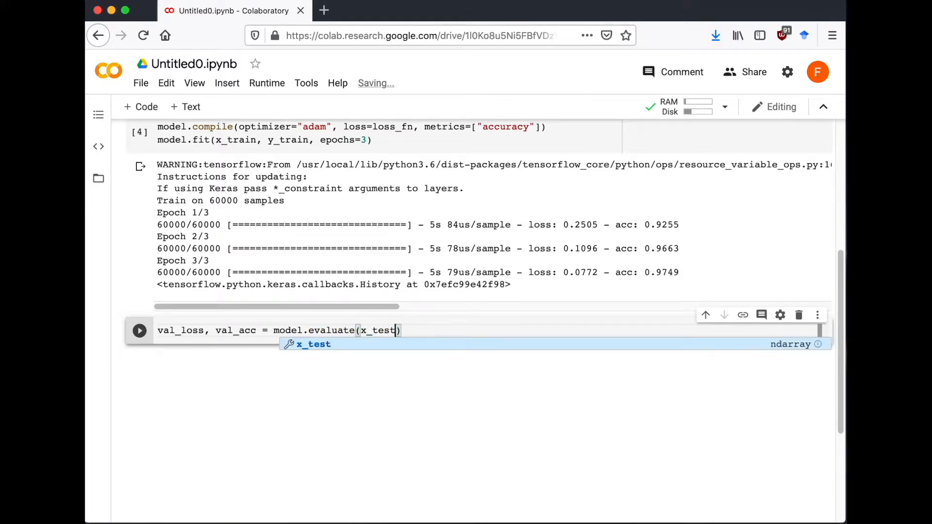
pyautogui.write(', y_test)')
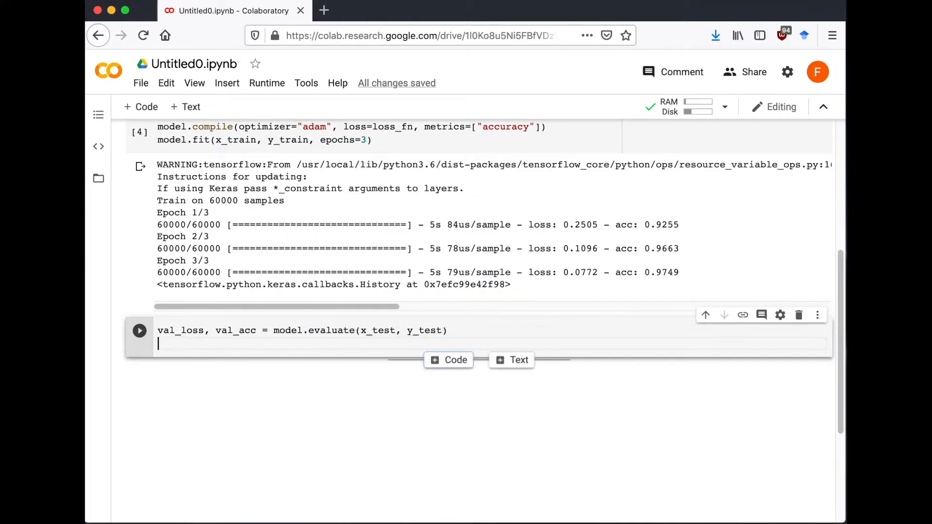
pyautogui.write('print(val_loss, val_acc')
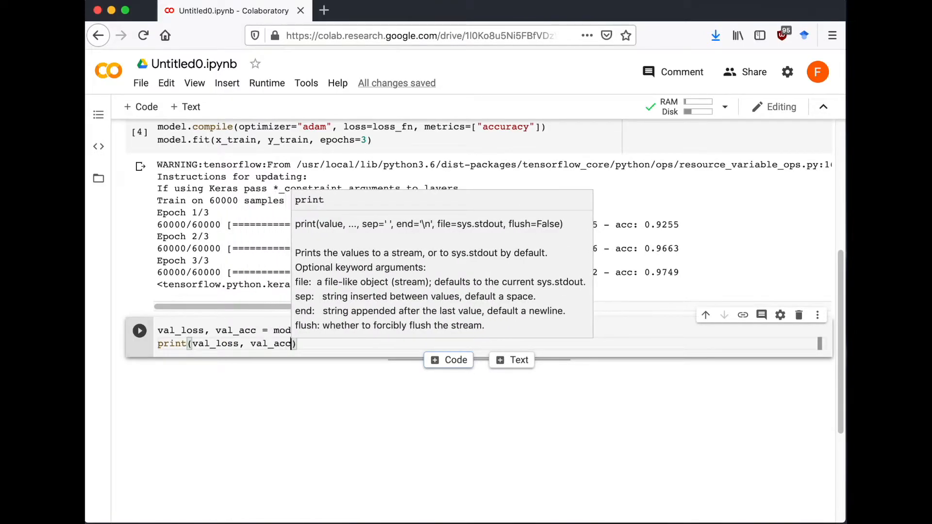
pyautogui.click(140, 331)
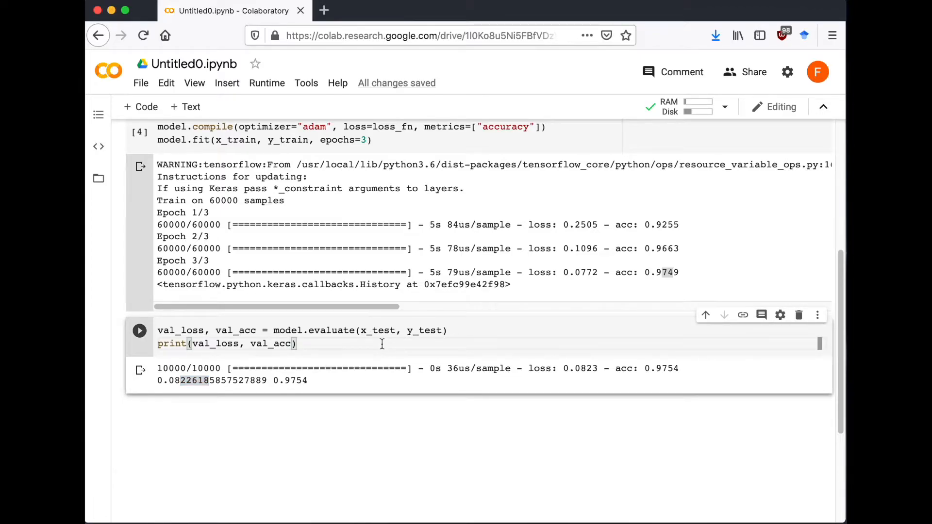
pyautogui.scroll(-3)
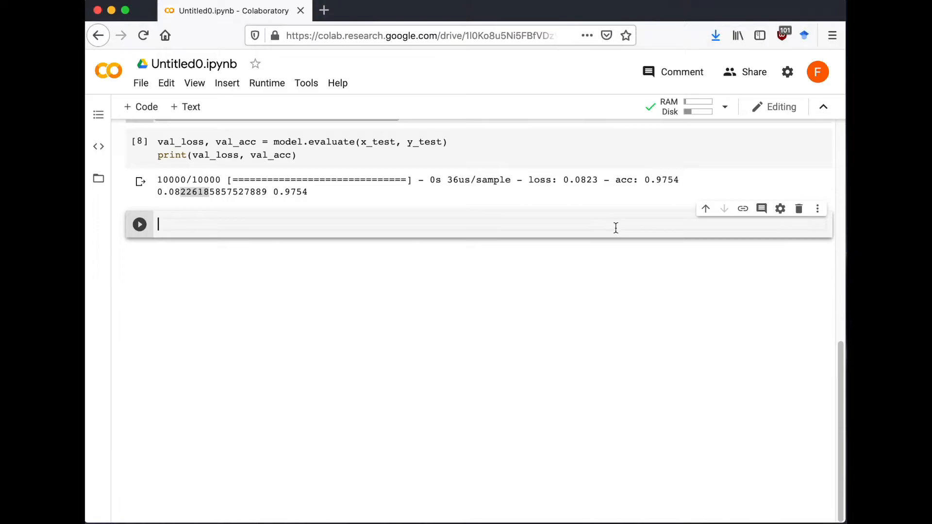
# Step: Compute prediction = model.predict(x_test), print it, then narrow the print to prediction[0]
pyautogui.write('predic')
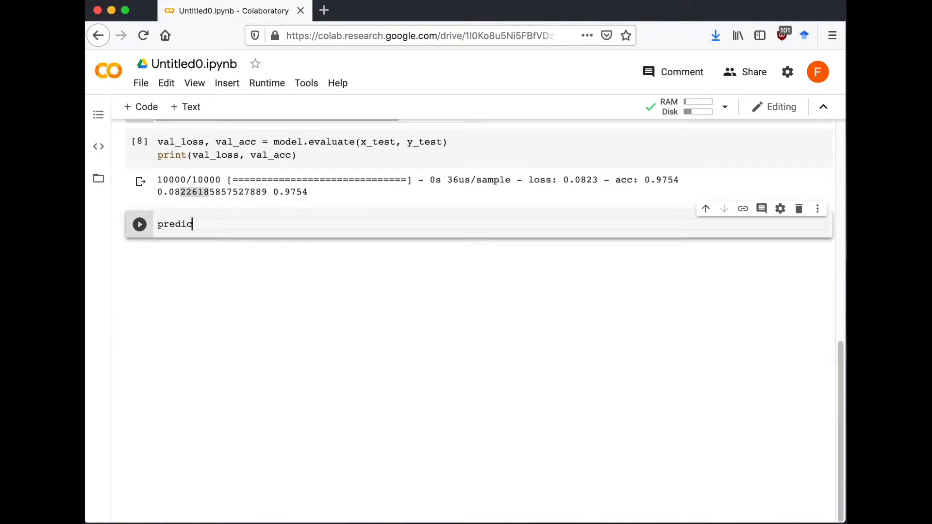
pyautogui.write('tion = mde')
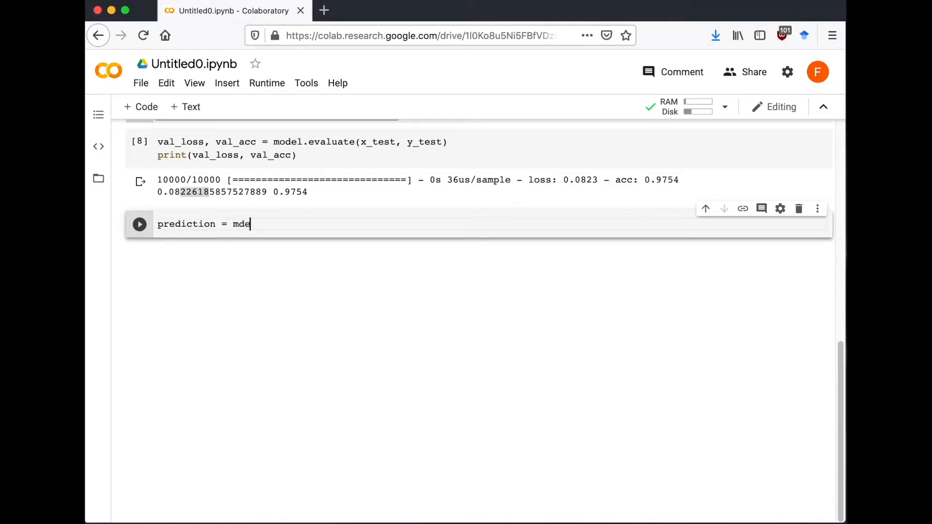
pyautogui.write('l.pre')
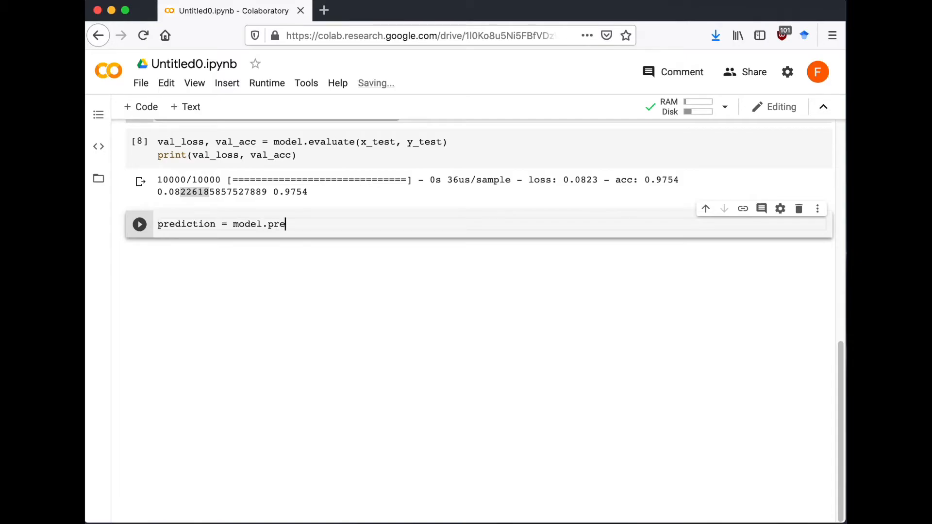
pyautogui.write('dict(x_')
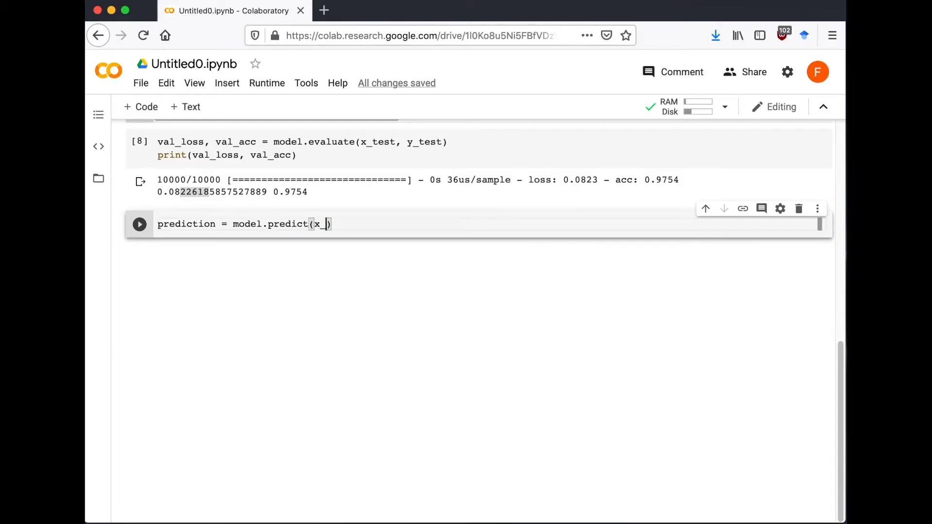
pyautogui.write('test')
pyautogui.write('pr')
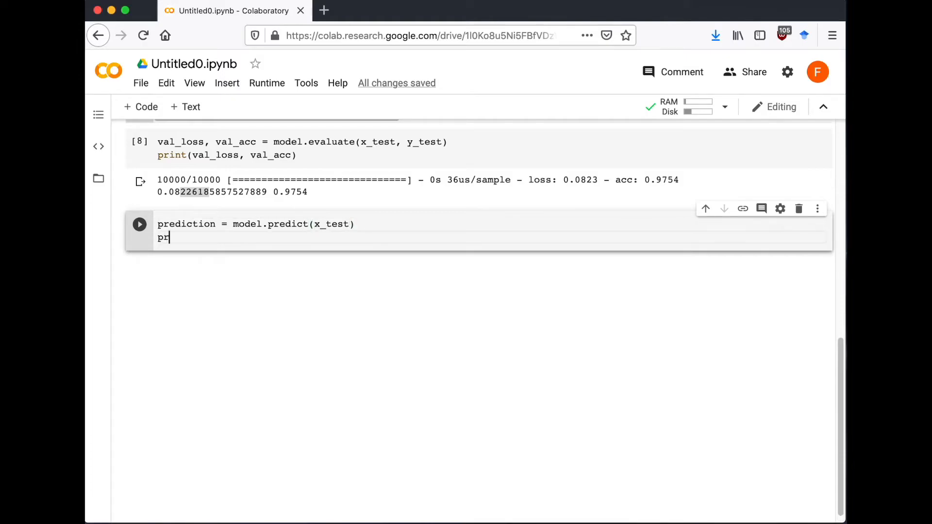
pyautogui.write('int(predict)')
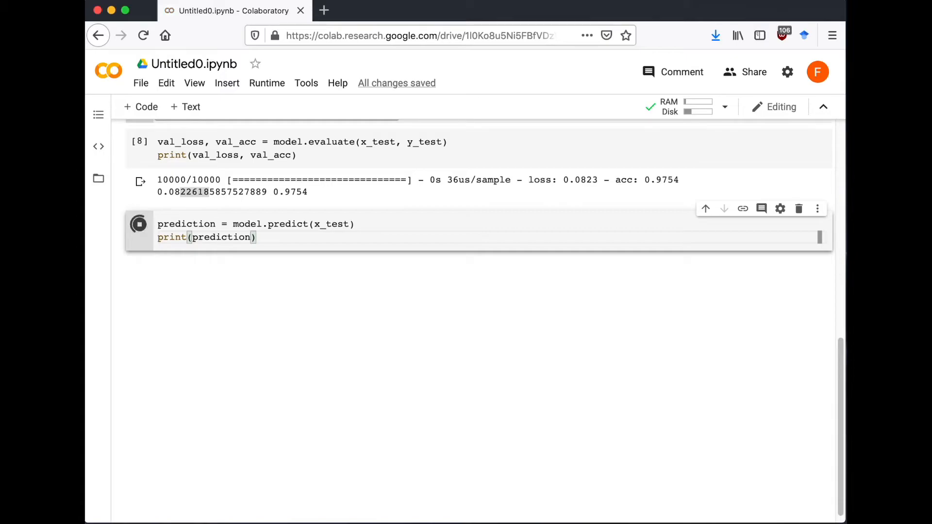
pyautogui.click(139, 224)
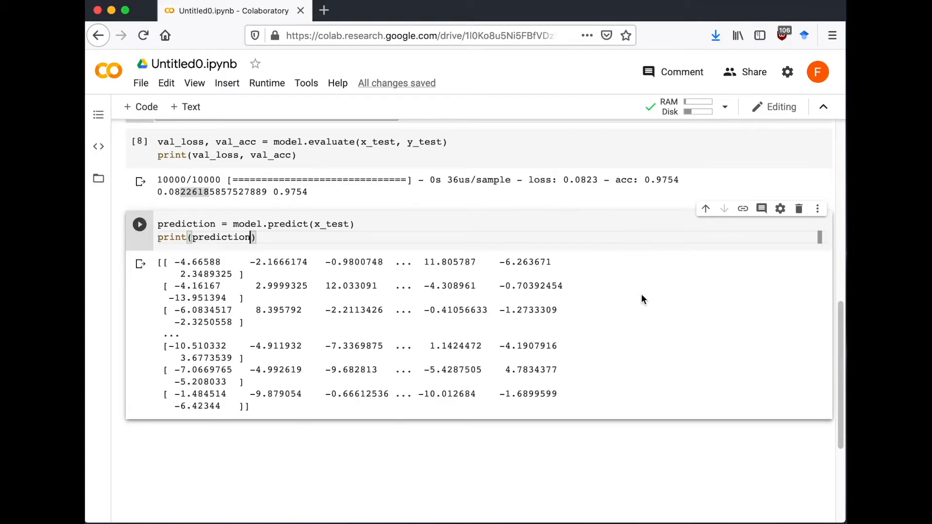
pyautogui.write('[0')
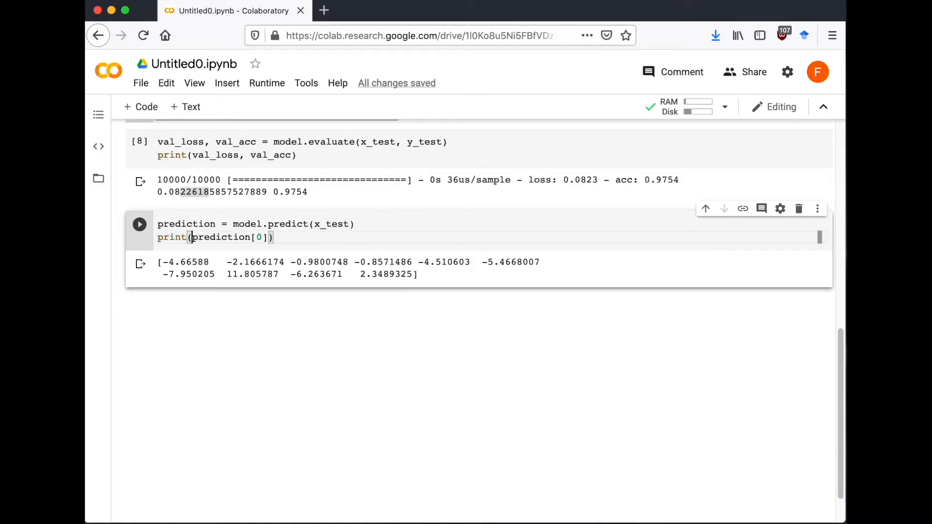
# Step: Print np.argmax of the first prediction (7) and plot x_test[0] in grayscale
pyautogui.write('np.argmax(')
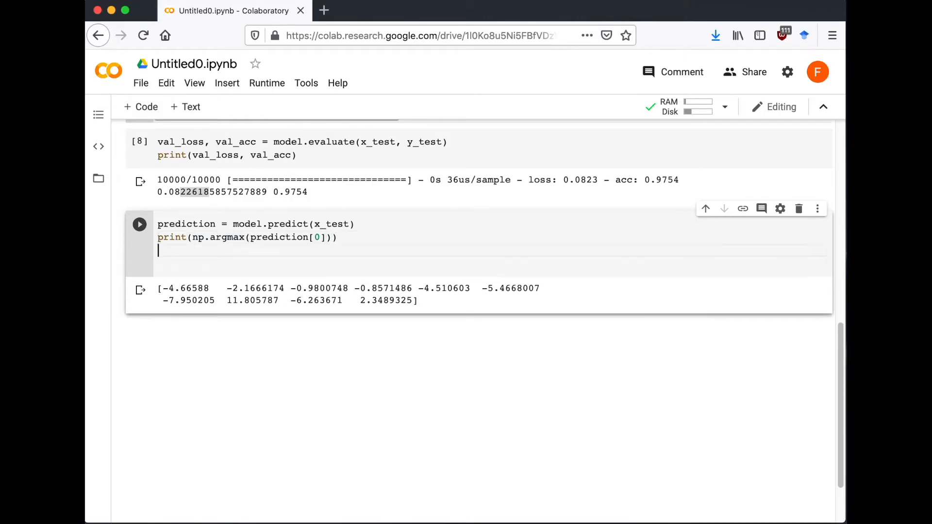
pyautogui.write('#show the model')
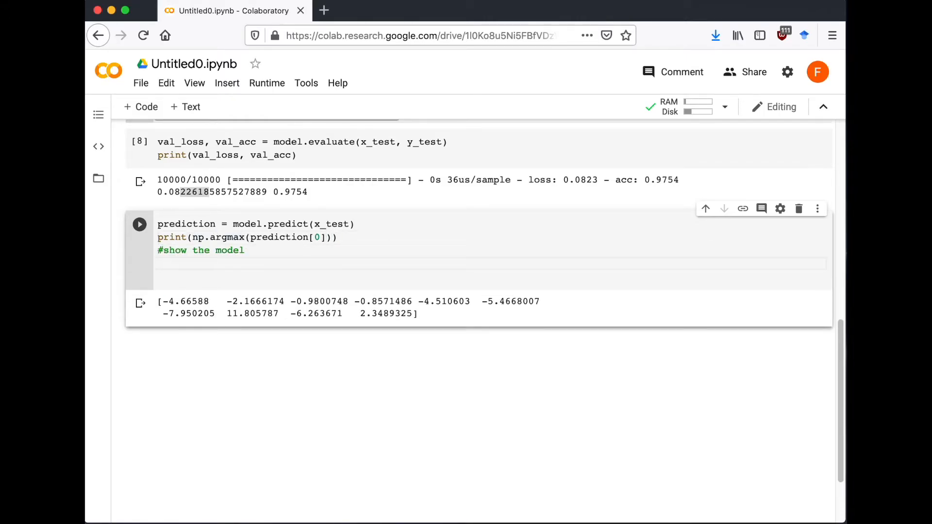
pyautogui.write('plt.imshow(x_test[0])')
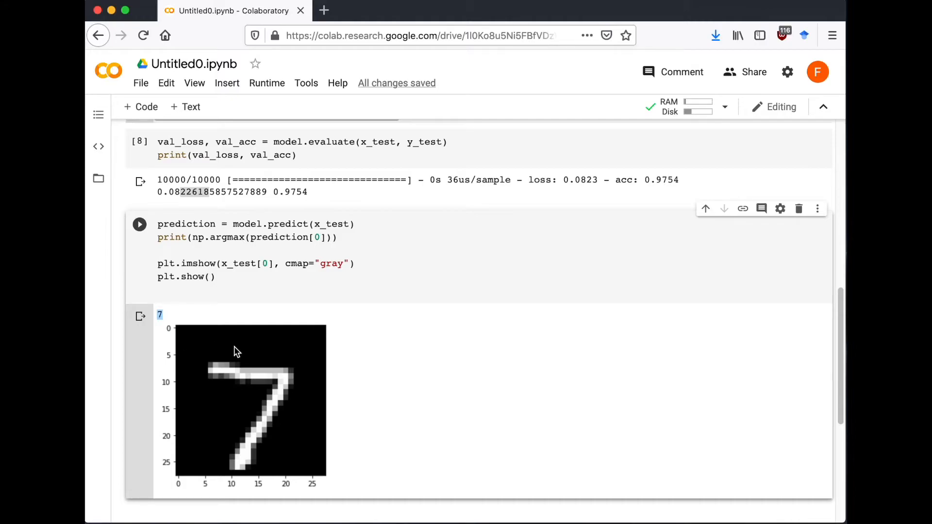
pyautogui.moveTo(220, 373)
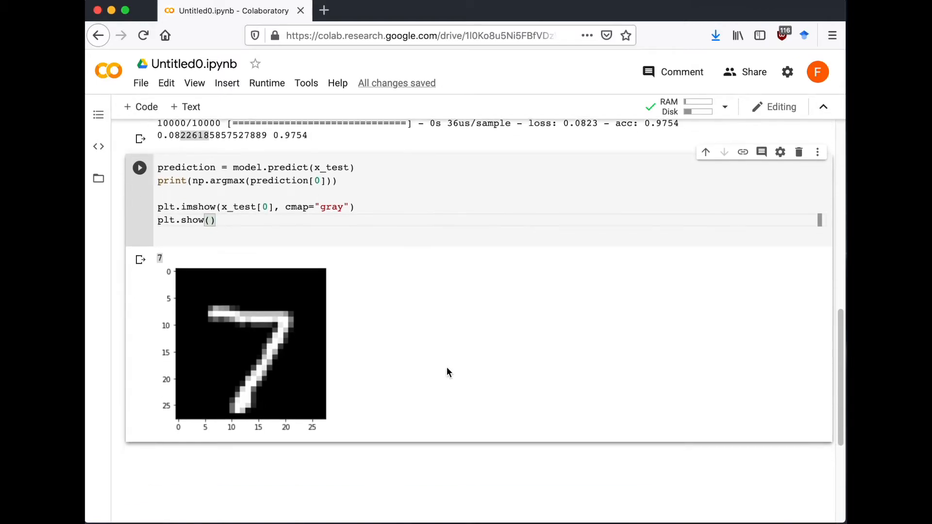
# Step: Upload the handwritten 5 image test.jpg through the Files sidebar
pyautogui.scroll(-3)
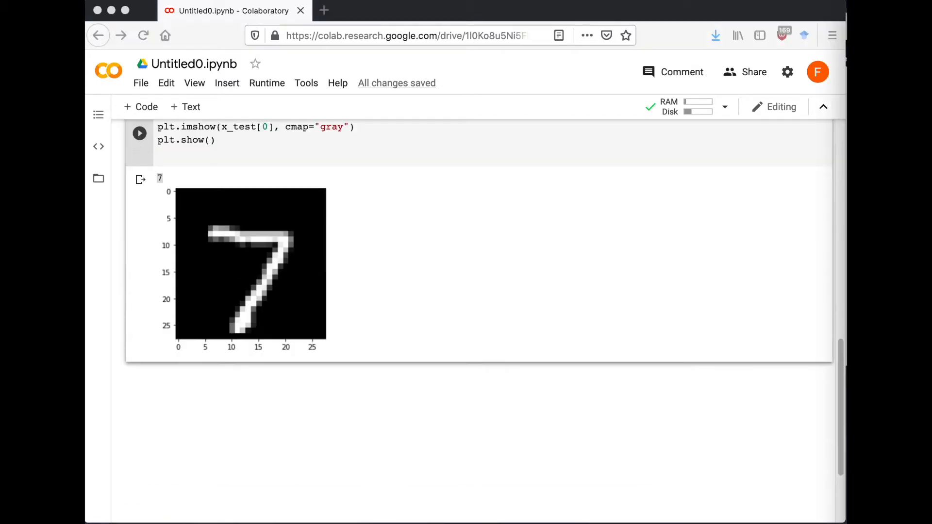
pyautogui.moveTo(105, 192)
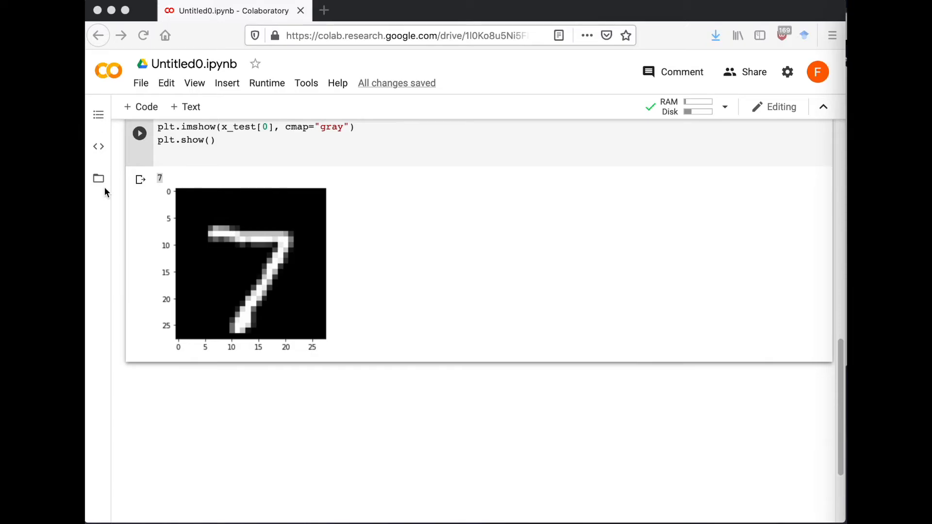
pyautogui.click(98, 178)
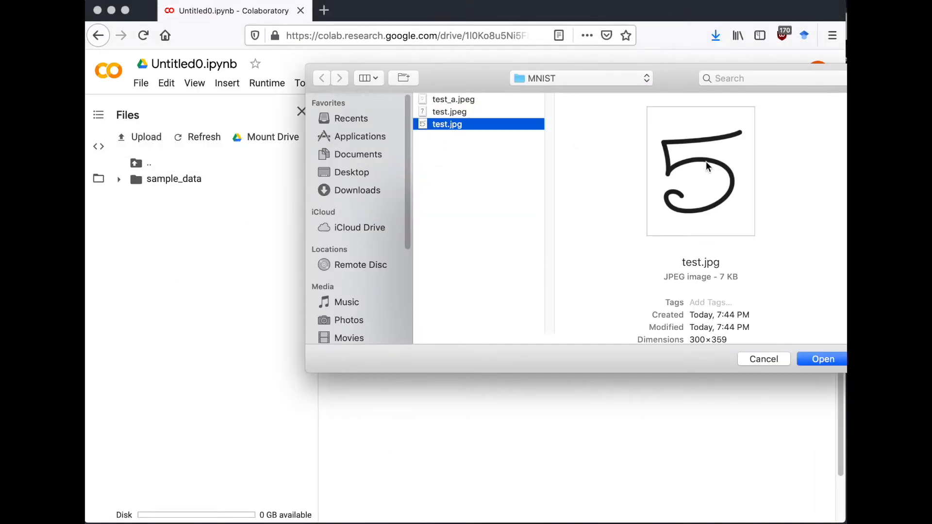
pyautogui.click(822, 359)
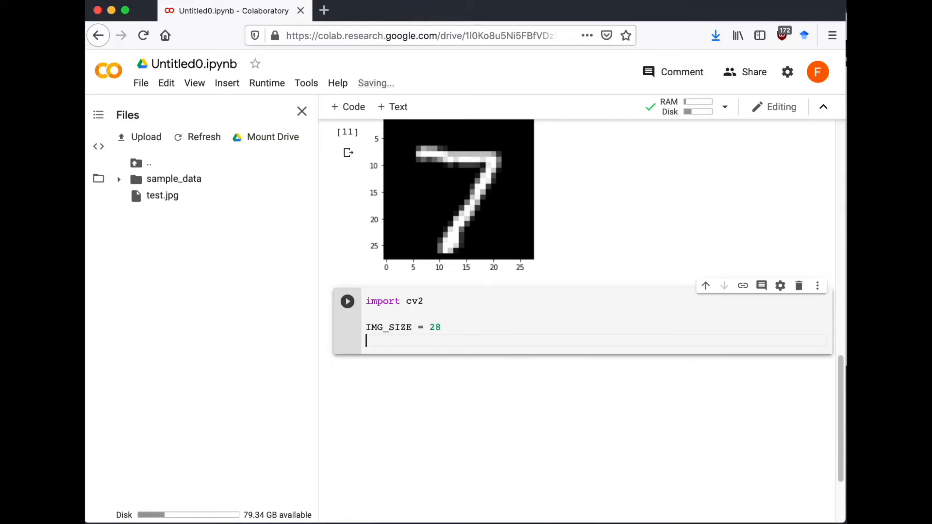
# Step: Read test.jpg with cv2.imread and print its first pixel row
pyautogui.write("img = cv2.imread('test.jph')")
pyautogui.write('print(img.shape')
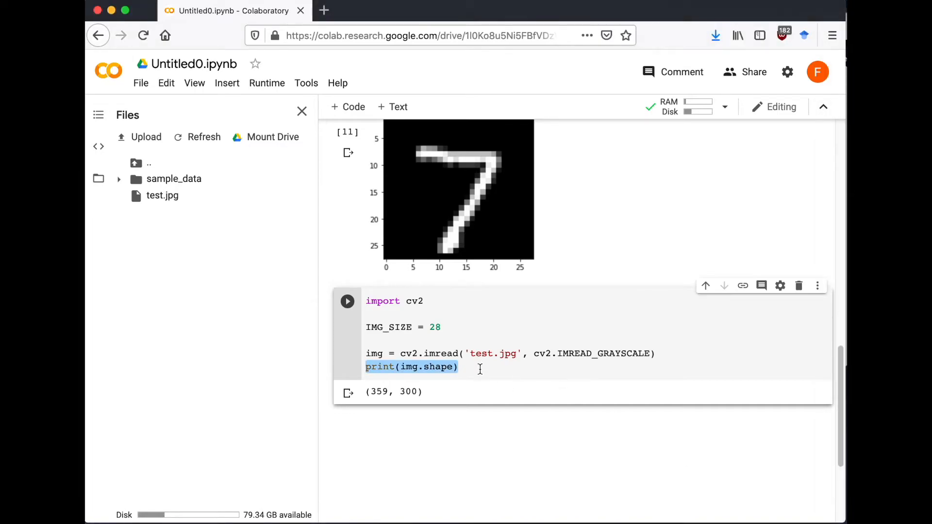
pyautogui.write('img . .=')
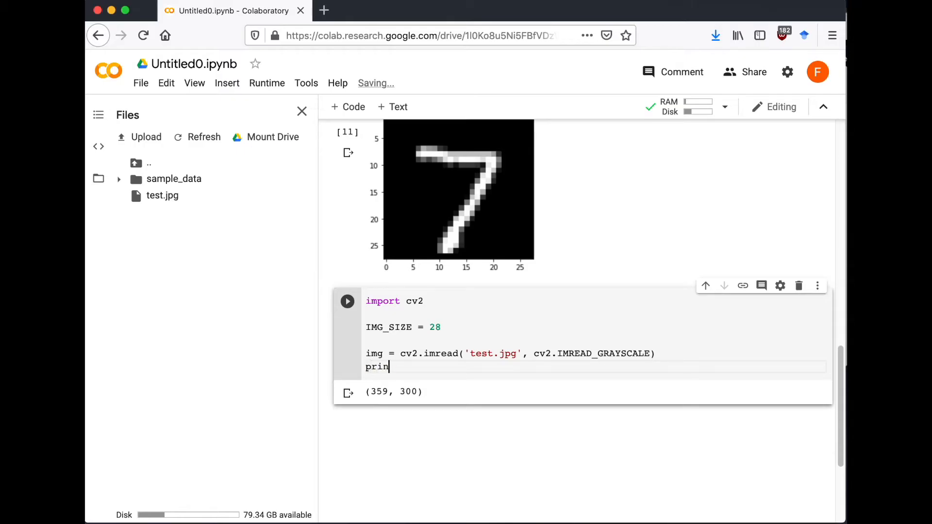
pyautogui.write('t(img[0])')
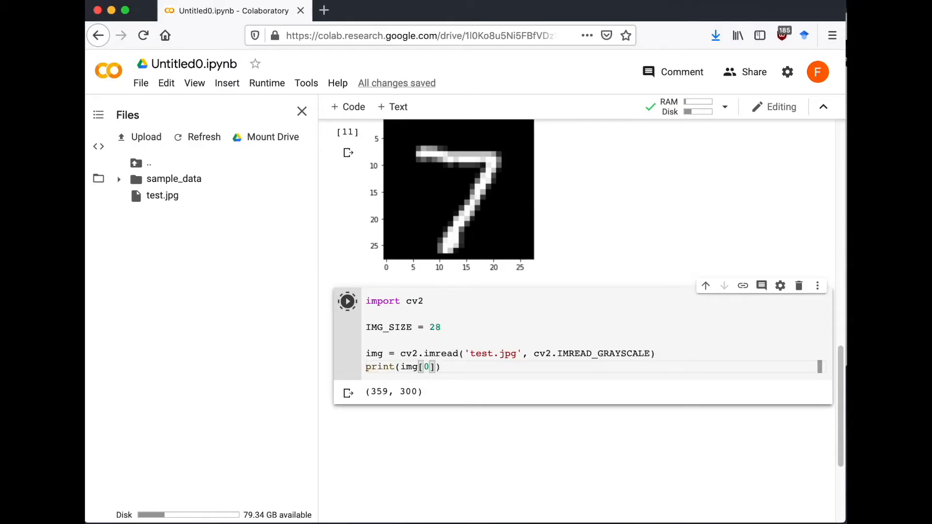
pyautogui.click(347, 302)
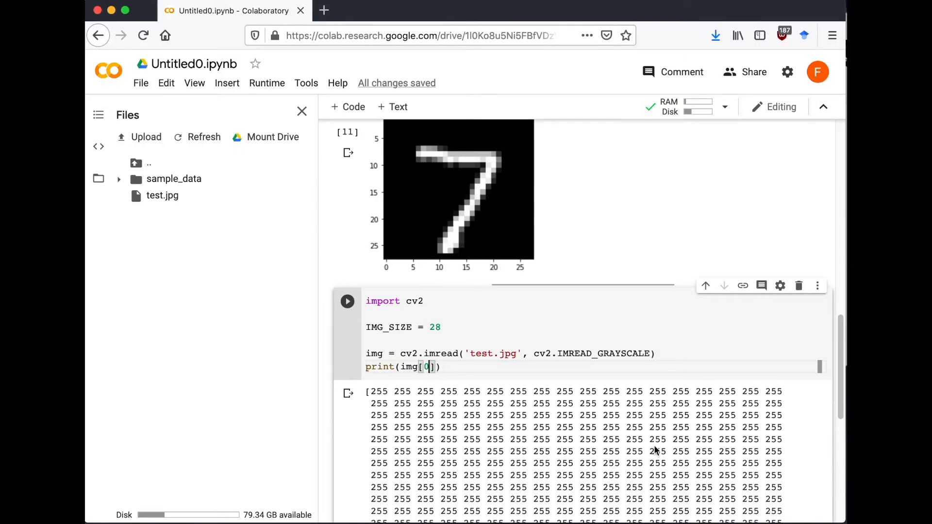
pyautogui.scroll(-3)
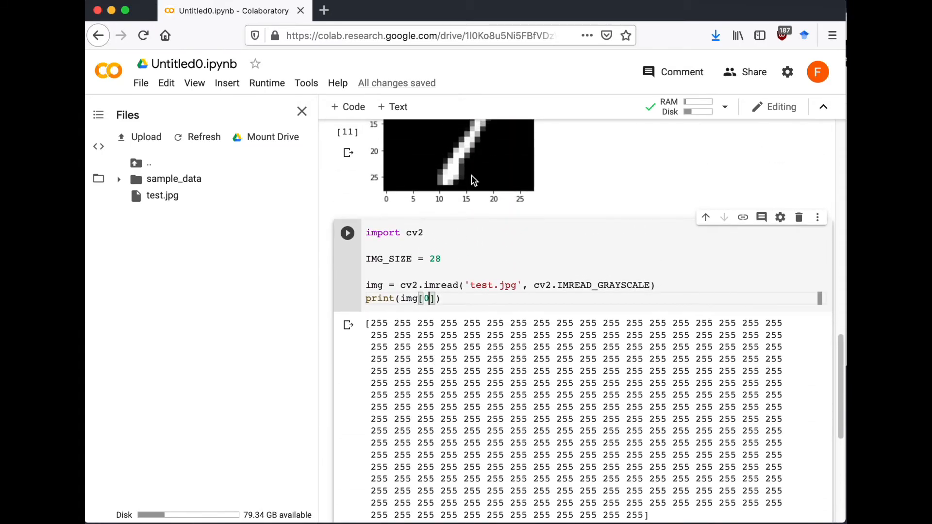
pyautogui.scroll(-3)
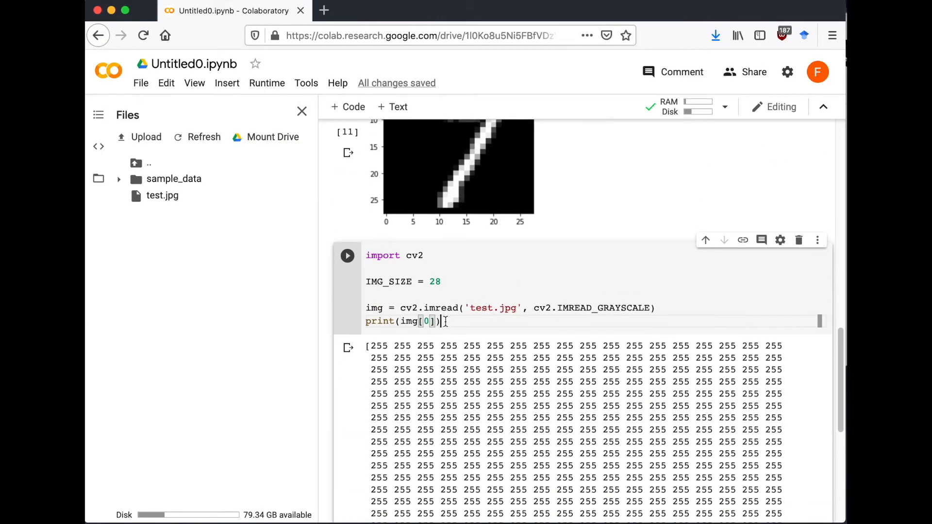
# Step: Invert the image with cv2.bitwise_not, print img[0], and begin the resized img_new
pyautogui.write('img = cv2.')
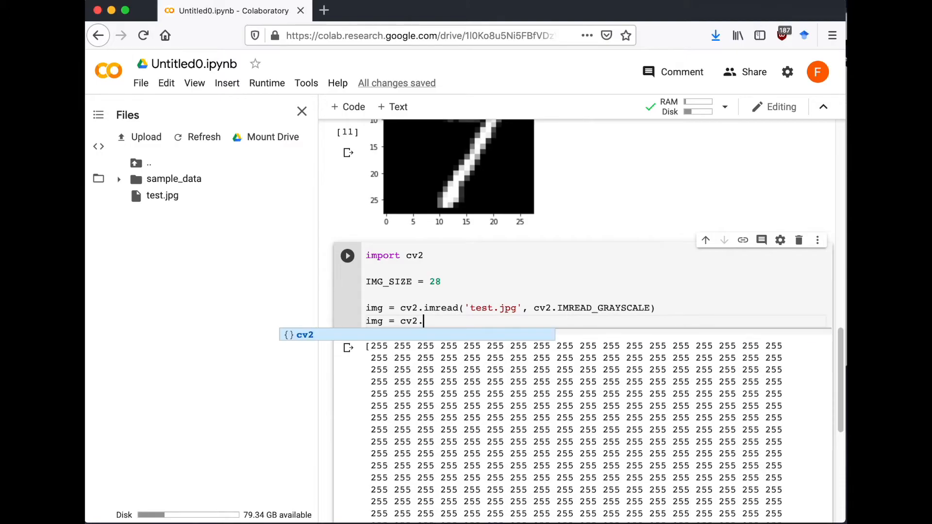
pyautogui.write('bitwise_not(img)')
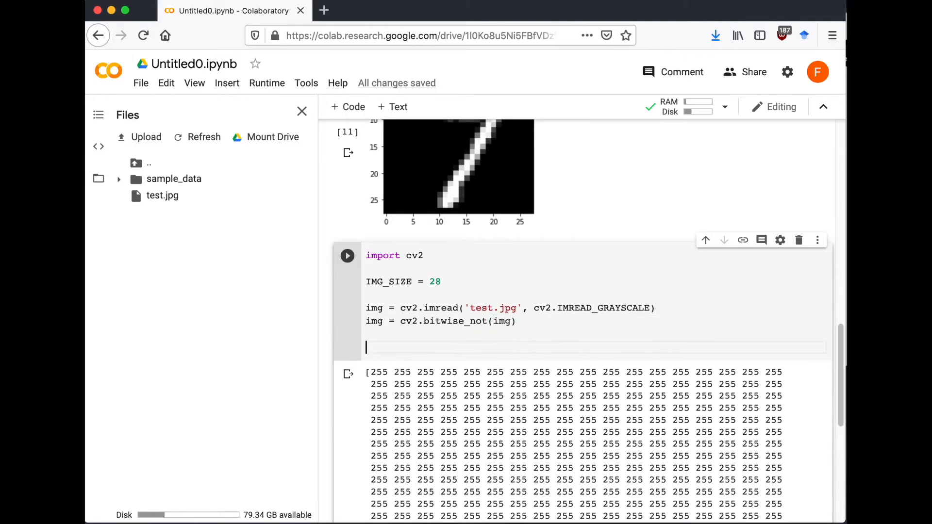
pyautogui.write('print(img[0])')
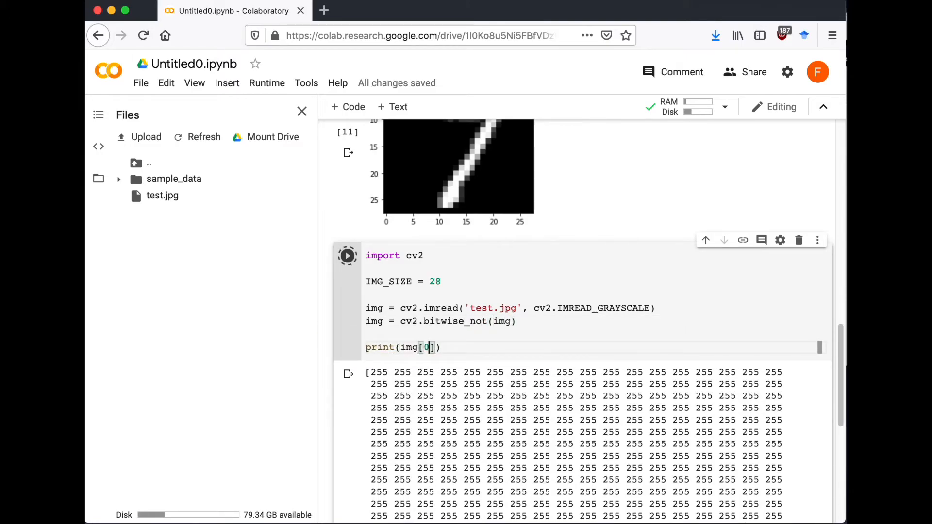
pyautogui.write('img_new = cv2.resize(img, (IMG_SIZE, IMG_SIZE')
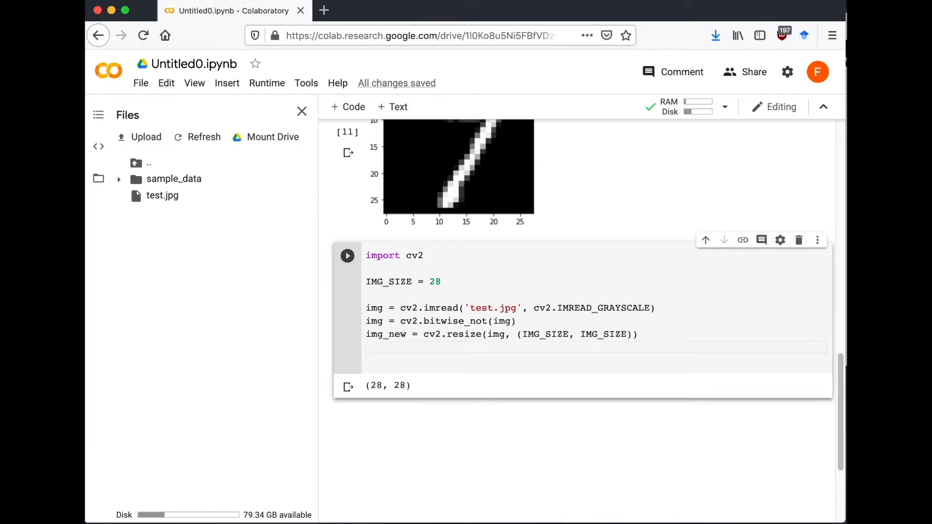
# Step: Normalize the uploaded image, predict its digit with np.argmax, and plot it with plt.imshow
pyautogui.write('img_test = img')
pyautogui.write('prediction =')
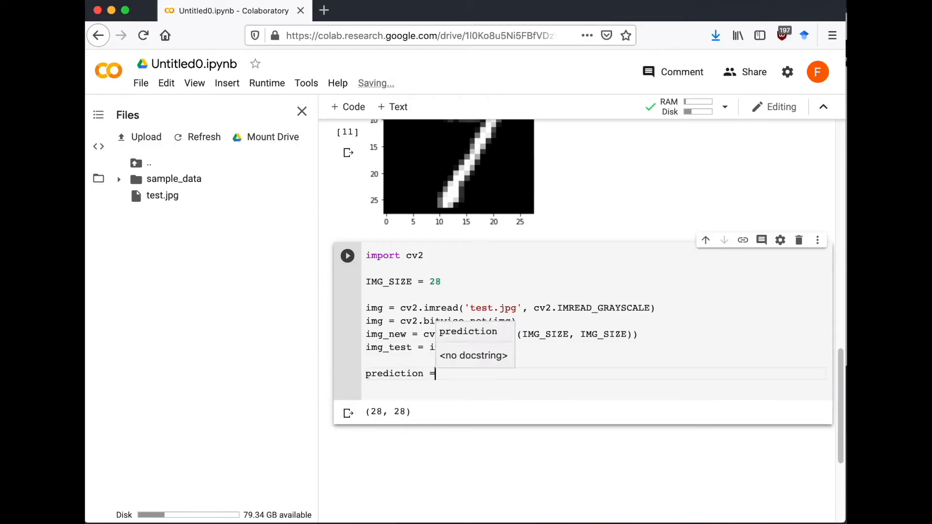
pyautogui.write('model.predict([[]])')
pyautogui.write('print')
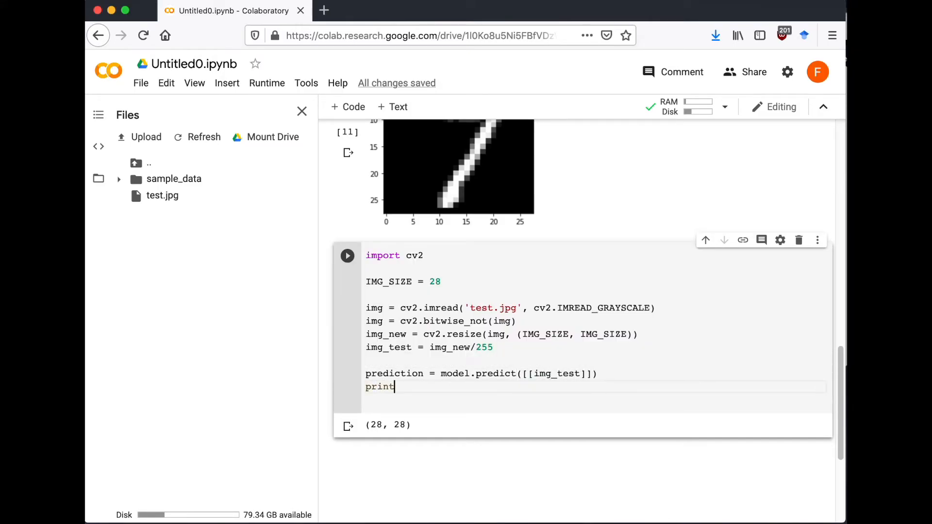
pyautogui.write('(np.argmax(prediction))')
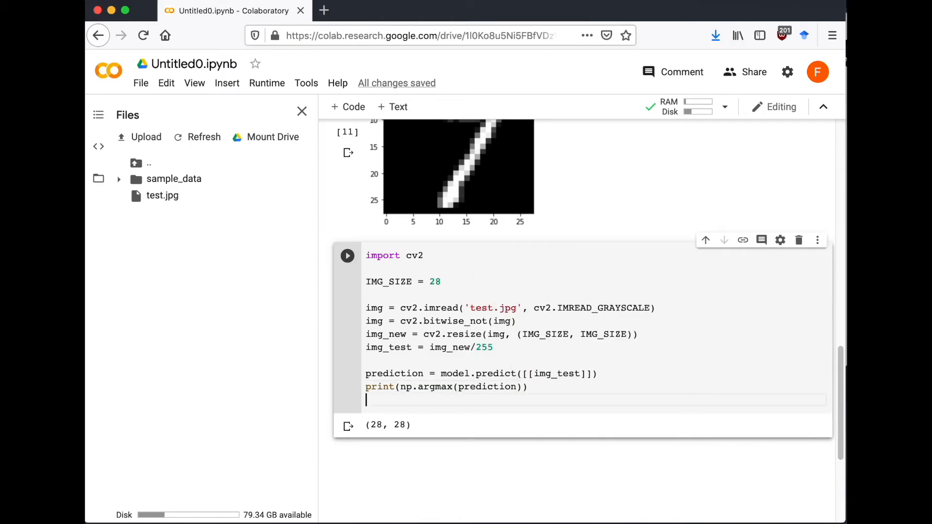
pyautogui.click(347, 256)
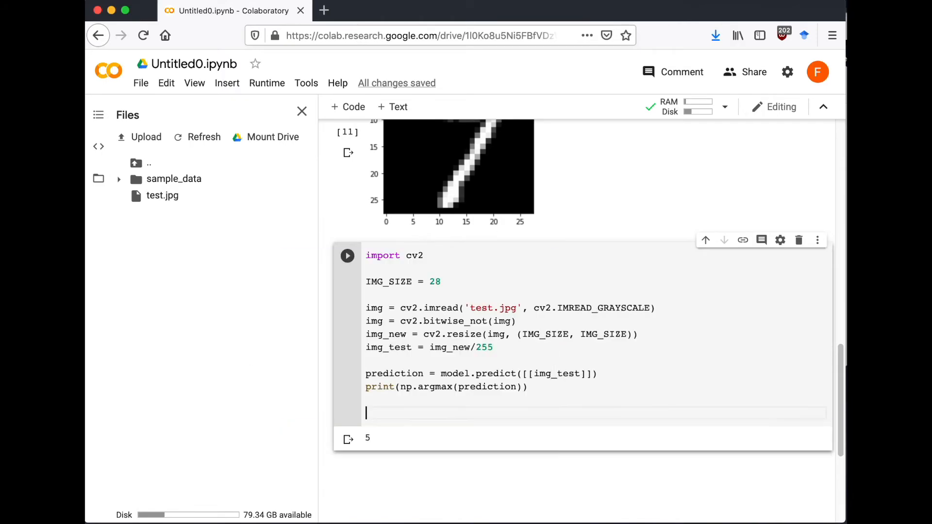
pyautogui.write('plt.imshow(img_test)')
pyautogui.write('plt.show()')
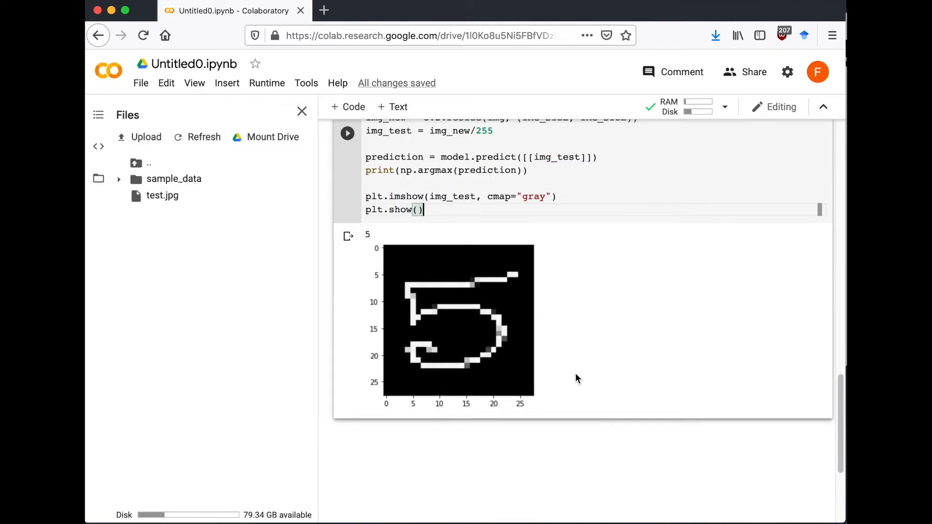
# Step: Add an export cell that saves the model to mnist_model.h5 via tf.keras.models.save_model(model, keras_file)
pyautogui.scroll(3)
pyautogui.write('tf.keras.models.save_model(model')
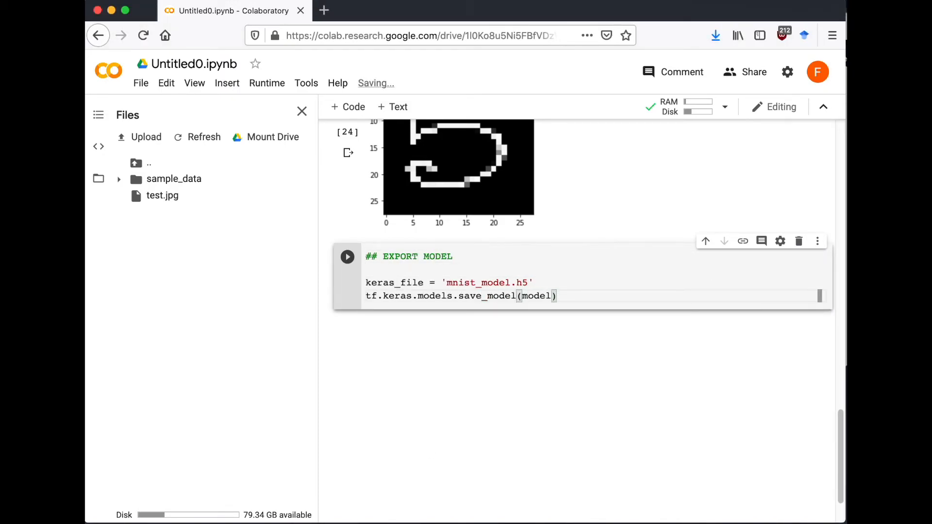
pyautogui.write(', keras_file')
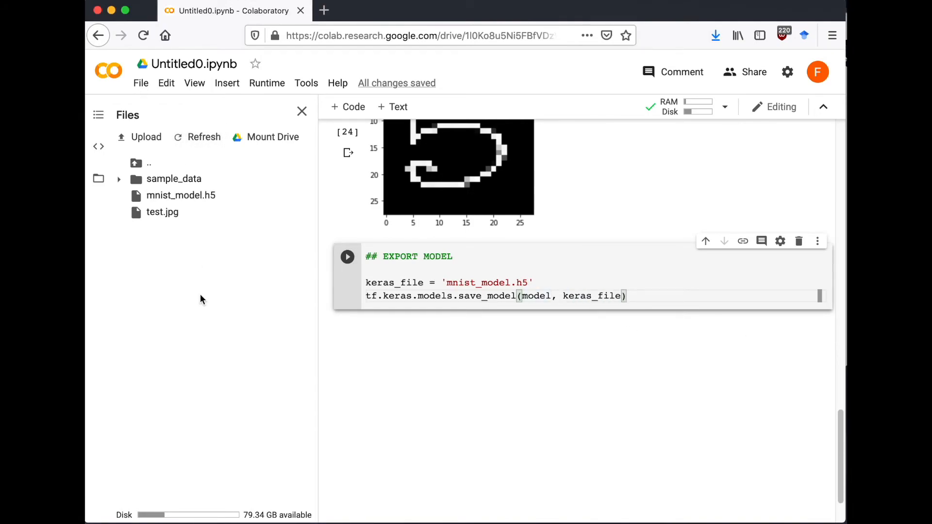
pyautogui.click(346, 257)
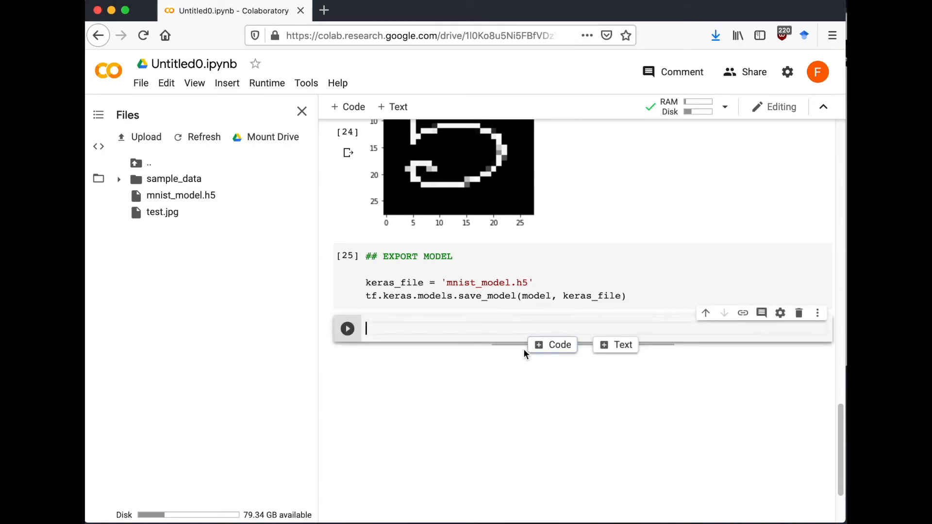
# Step: Start a tflite cell defining convert_file and a TFLiteConverter built from keras_file
pyautogui.write('#')
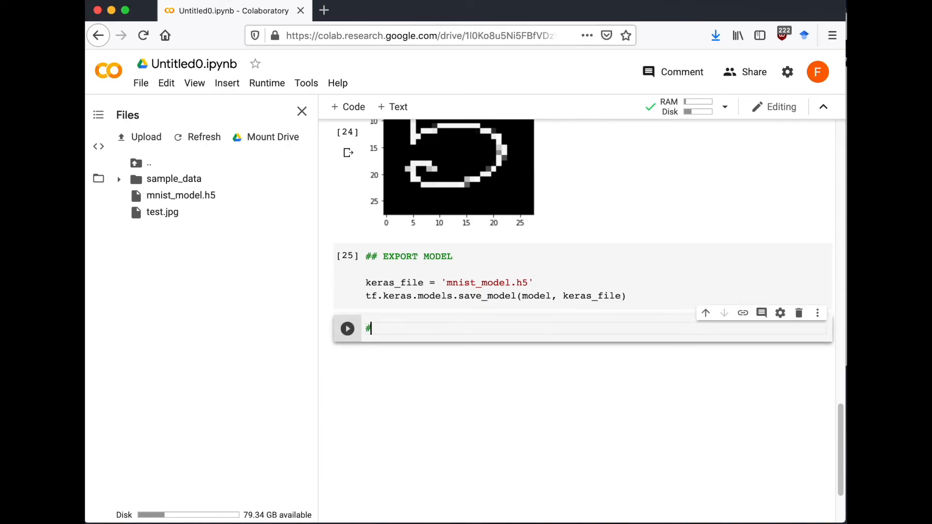
pyautogui.write('tflite')
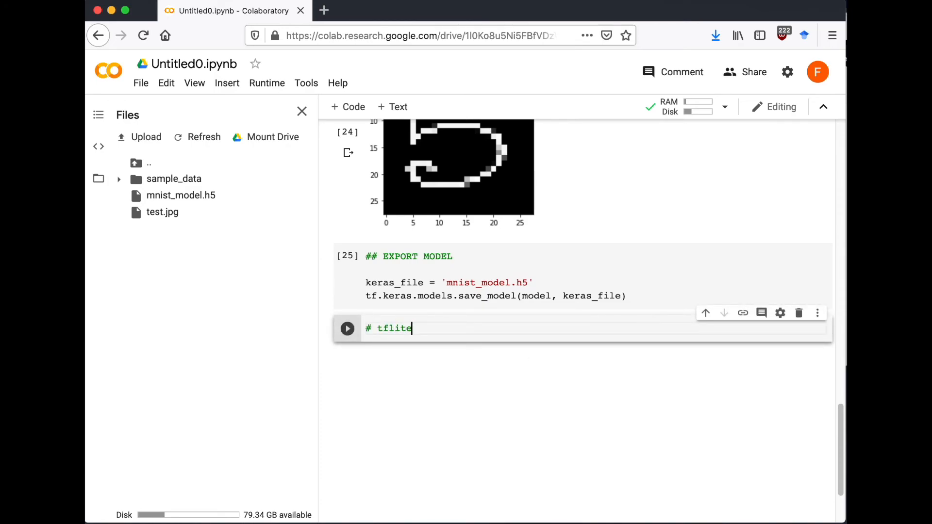
pyautogui.write("convert_file = '")
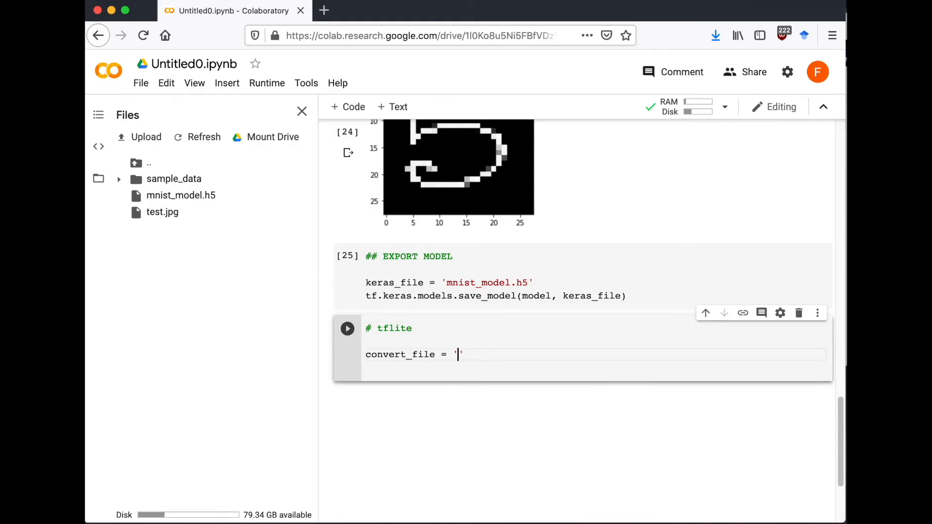
pyautogui.write('converter = tf.lite.TFLiteConverter.from_keras_model_file')
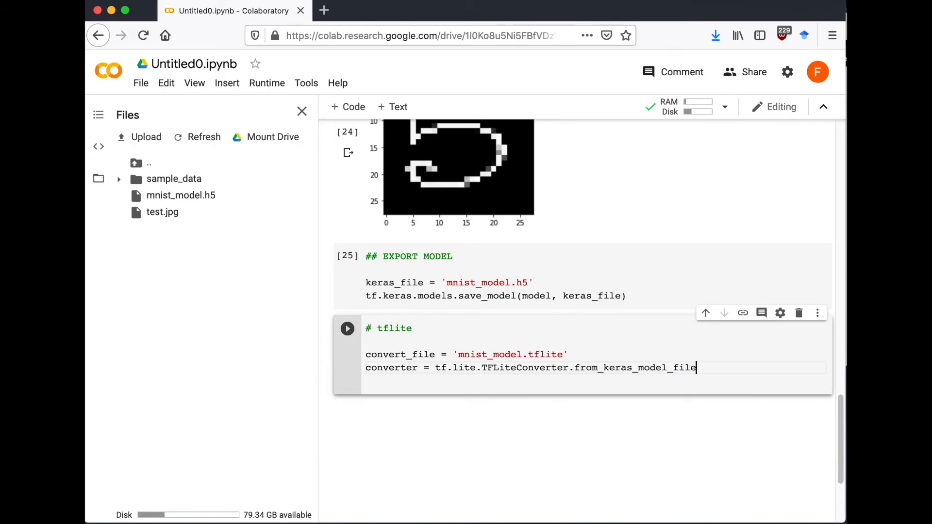
pyautogui.write('(kera')
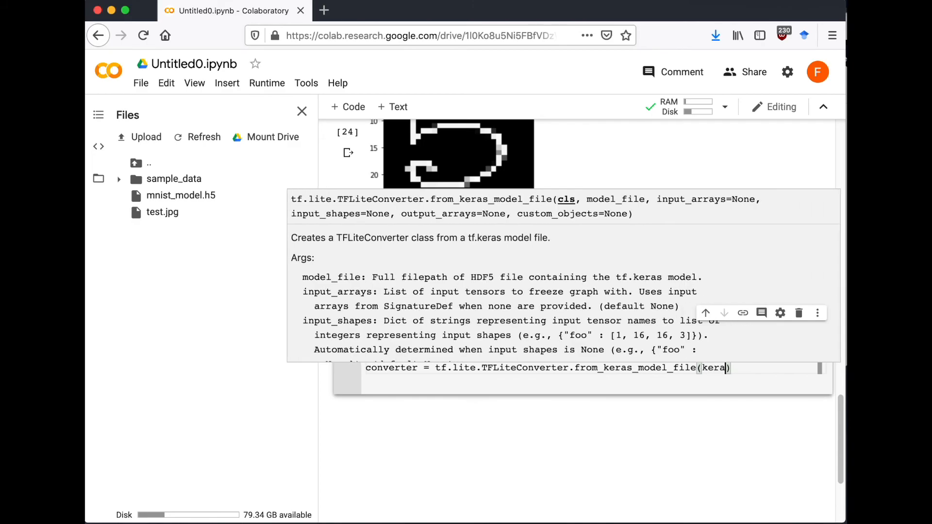
pyautogui.write('s_file')
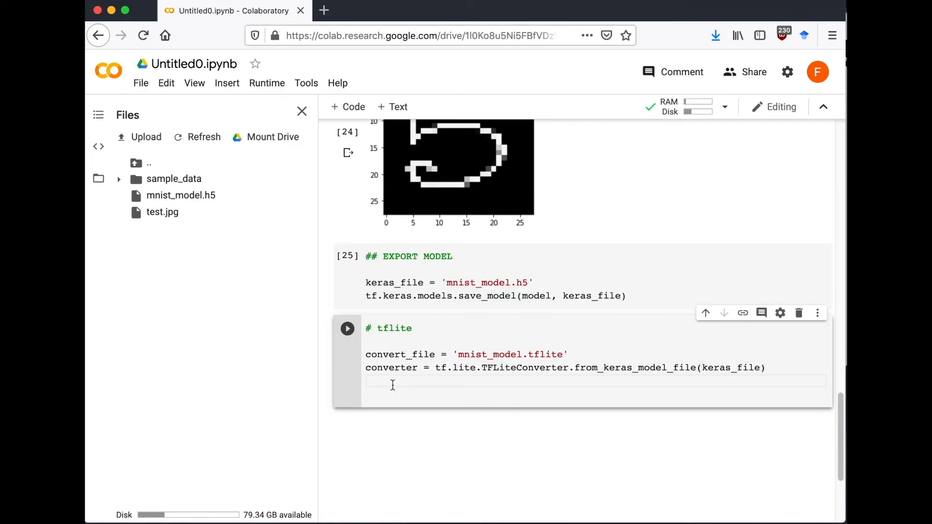
# Step: Convert the model and write the result to mnist_model.tflite in binary mode, then run
pyautogui.write('tflite_model = co')
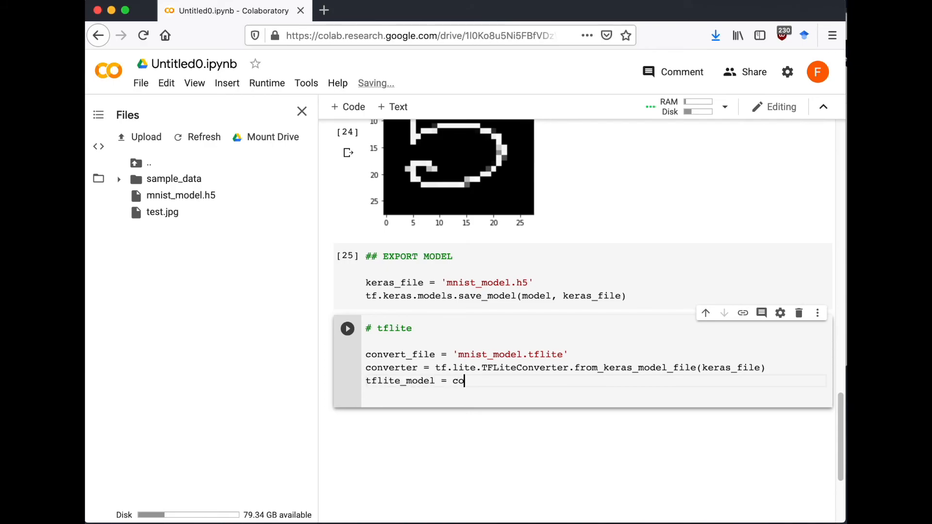
pyautogui.write('nverter.convert()')
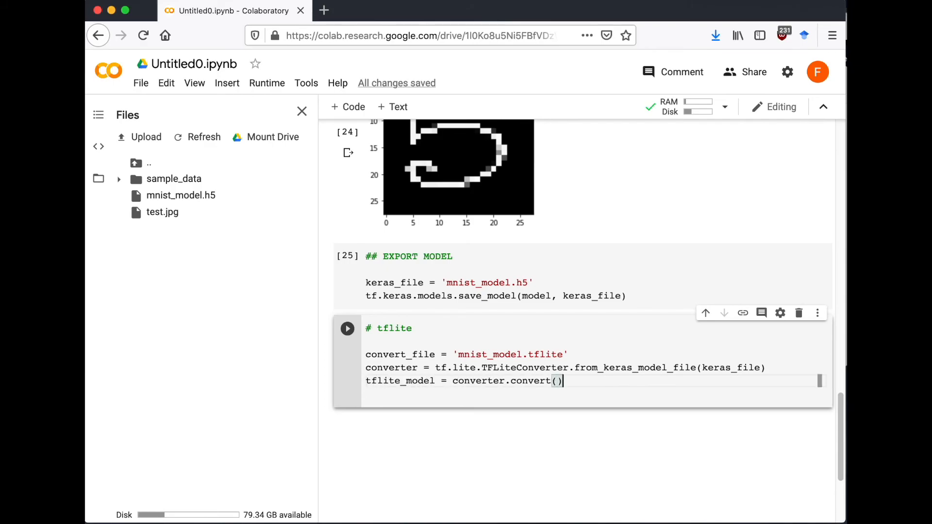
pyautogui.write('open(convert)')
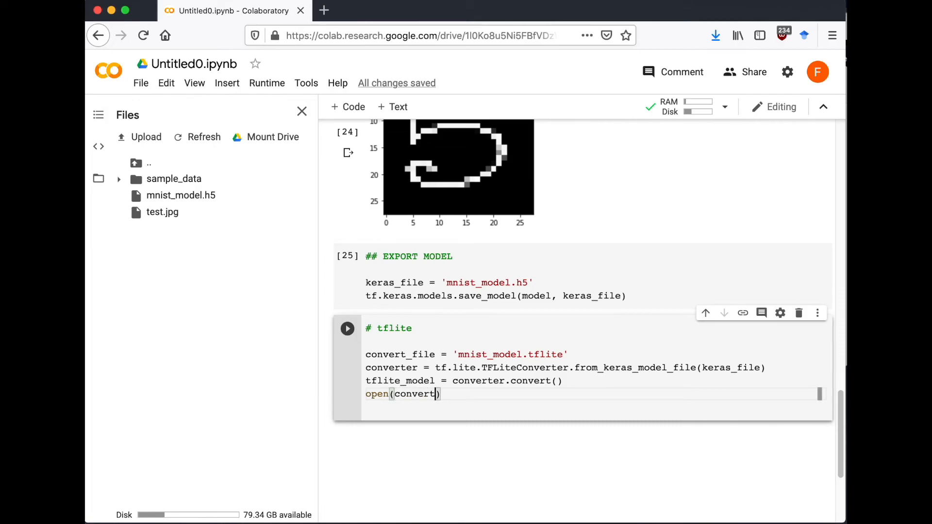
pyautogui.write("_file, ''")
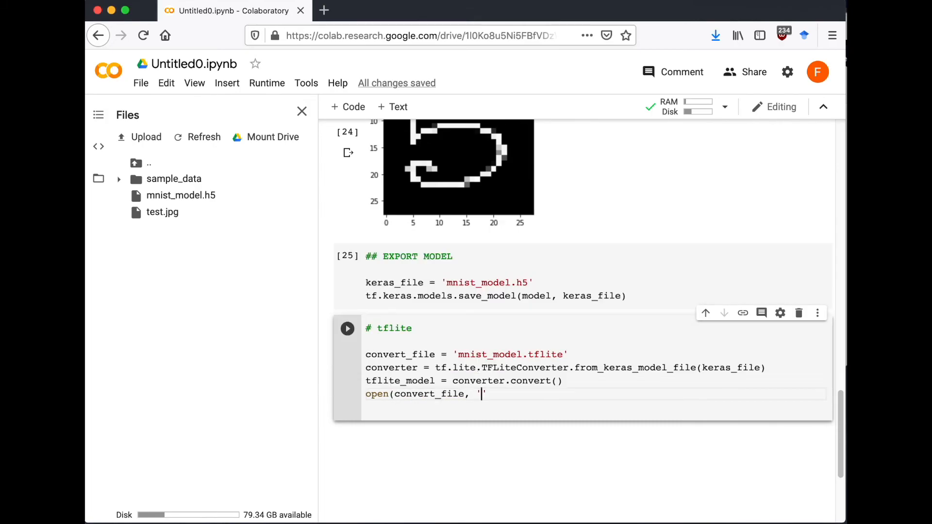
pyautogui.write("wb').write(tflite_mo")
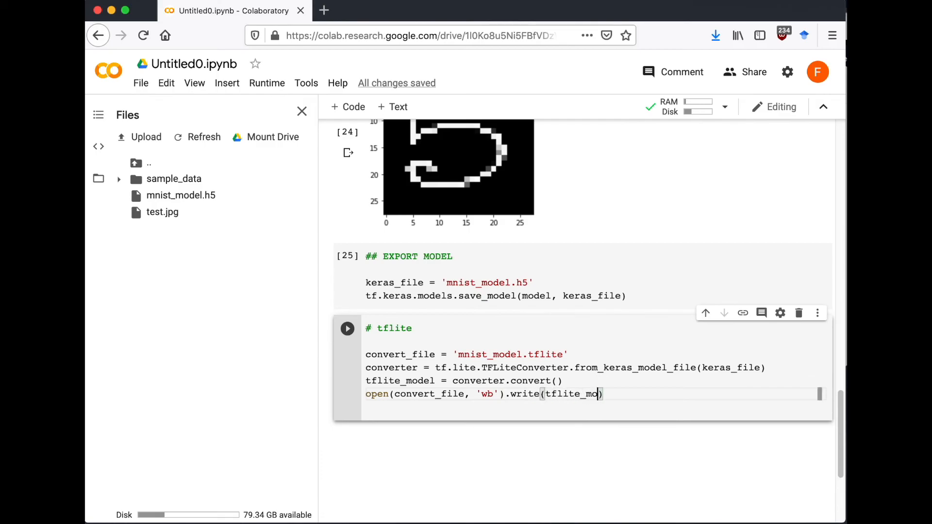
pyautogui.click(347, 328)
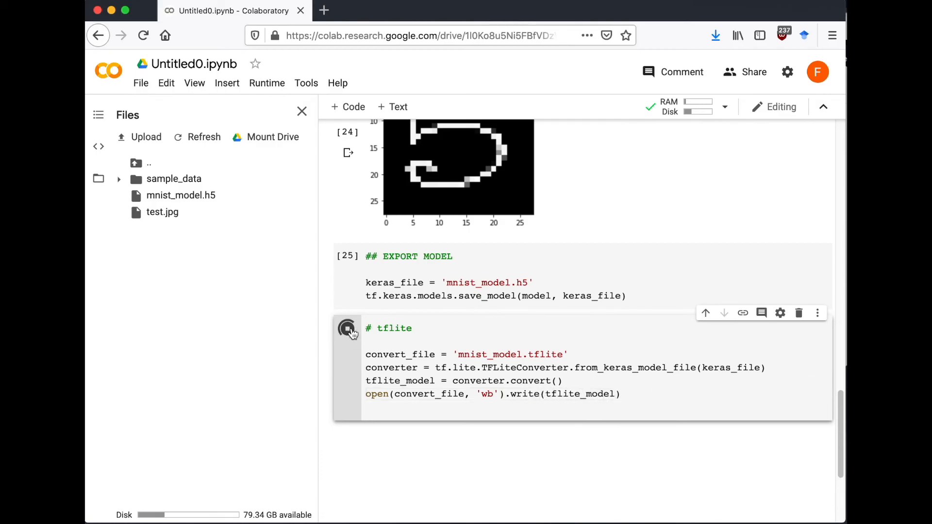
# Step: Refresh the session files and open the options for mnist_model.tflite
pyautogui.click(347, 329)
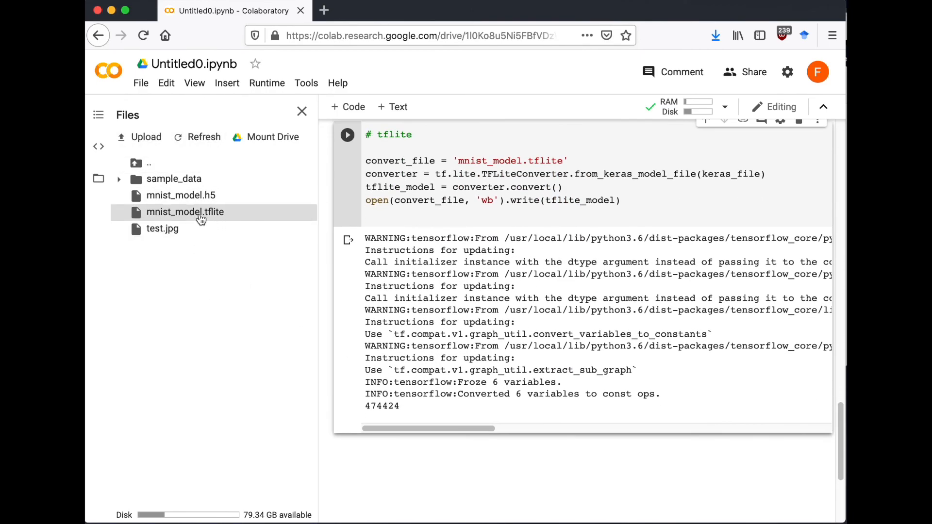
pyautogui.rightClick(185, 212)
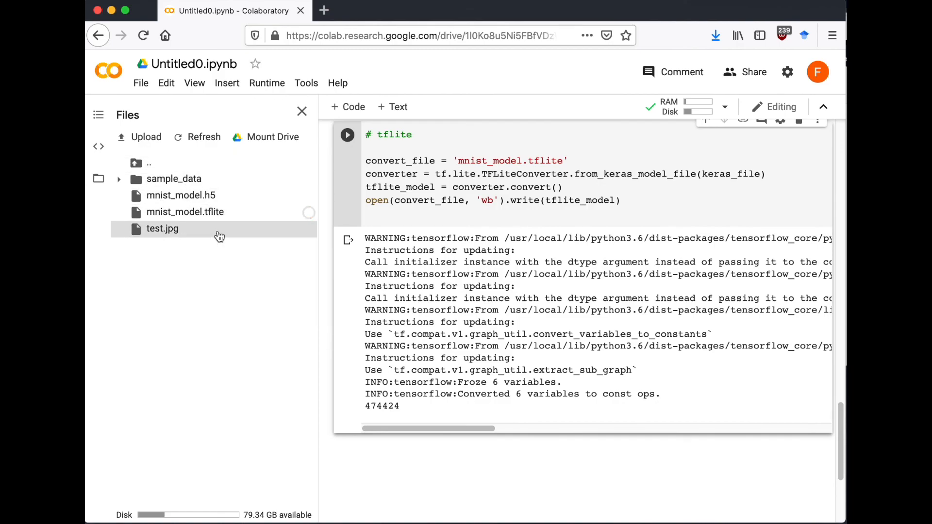
pyautogui.doubleClick(185, 212)
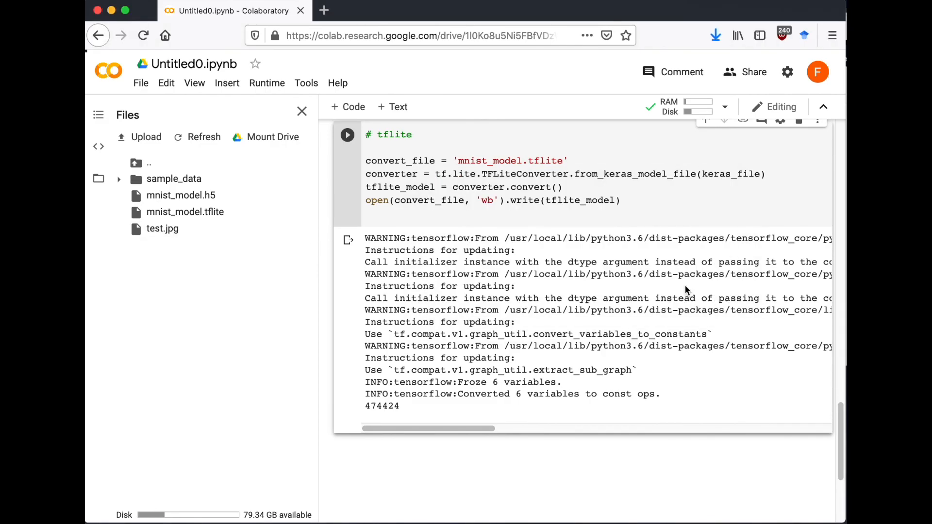
pyautogui.moveTo(712, 235)
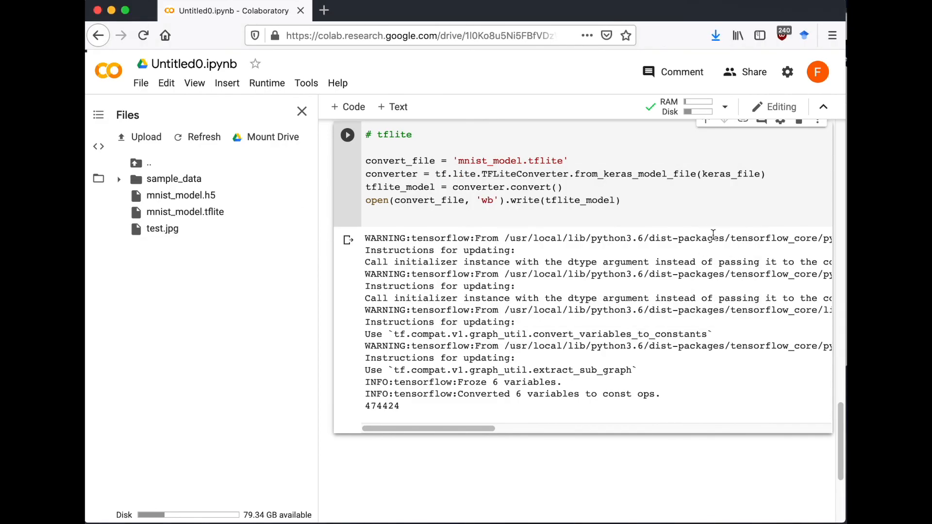